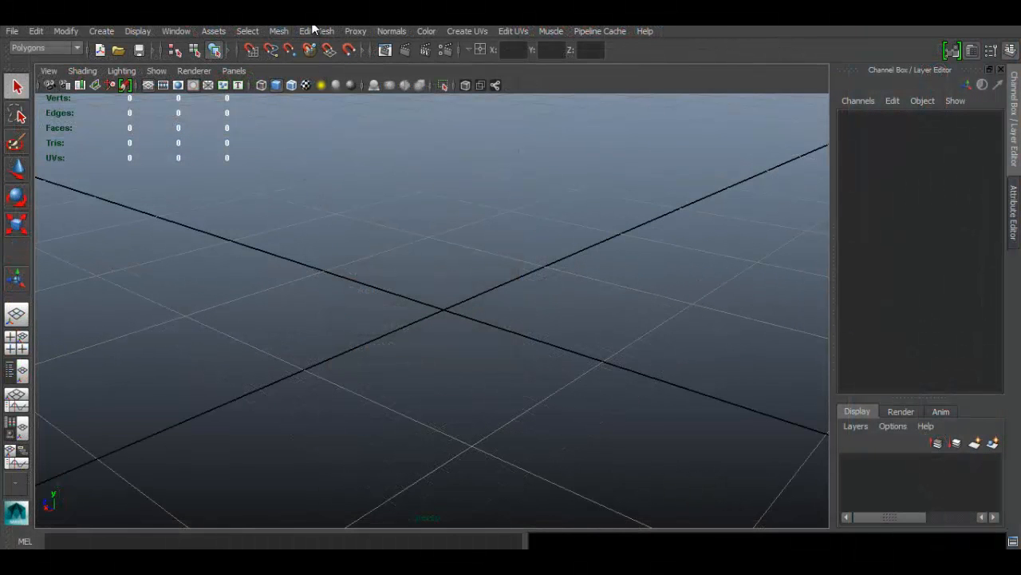
Step: Create a polygon cube with polyCube1 subdivisions Width, Height and Depth set to 5
click(316, 30)
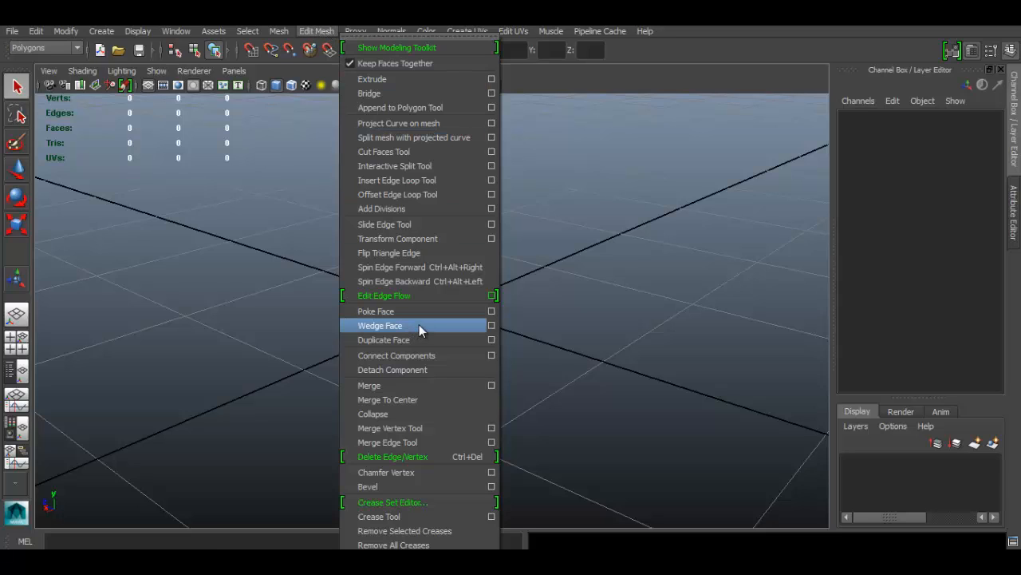
mouse_move(428, 311)
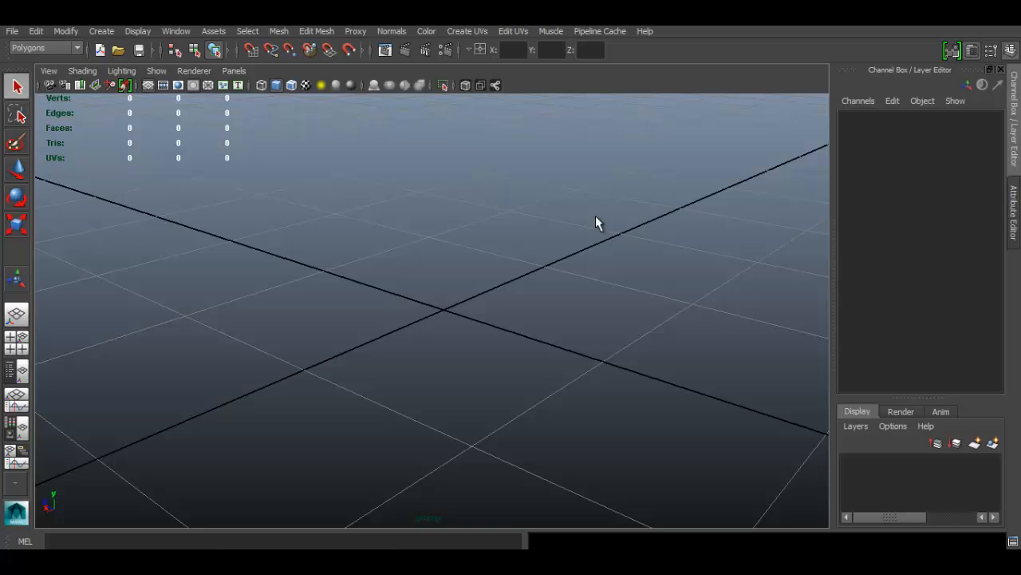
click(102, 32)
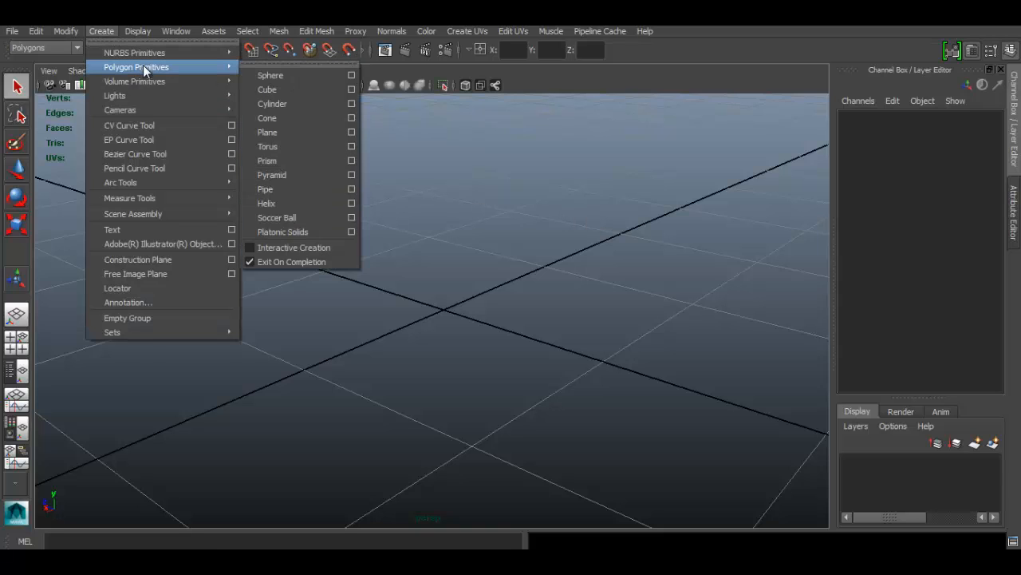
click(268, 89)
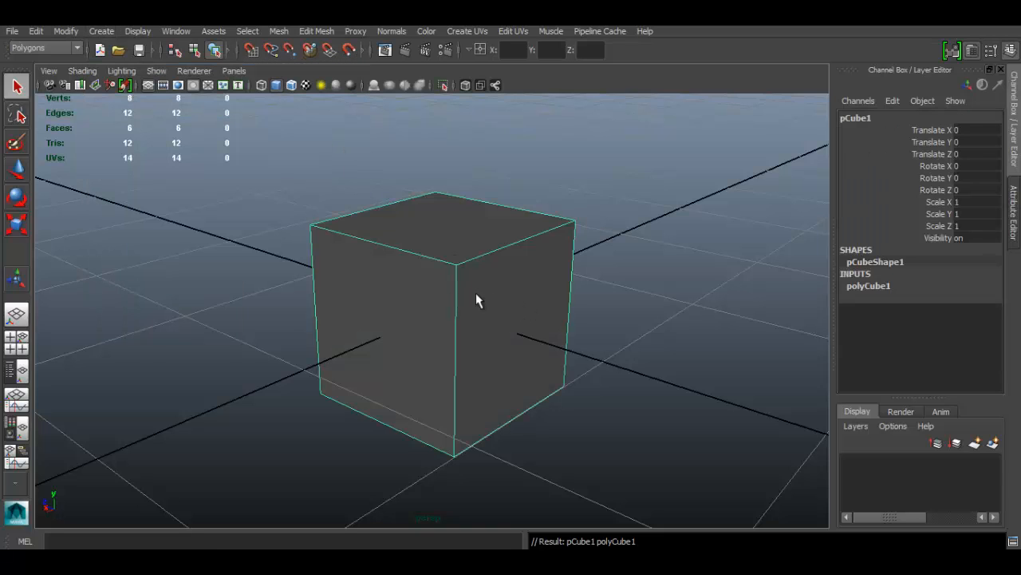
click(868, 285)
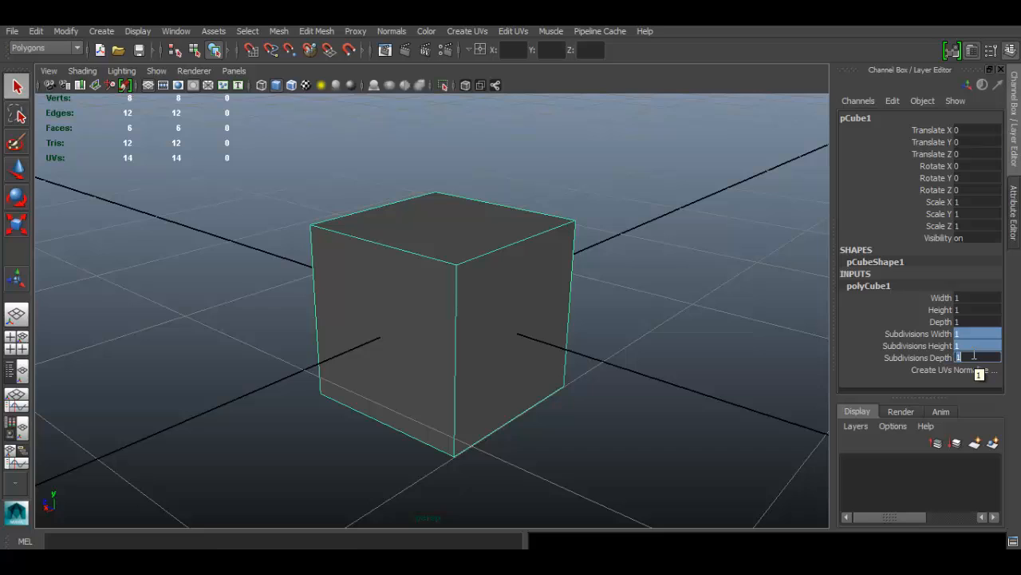
text(5)
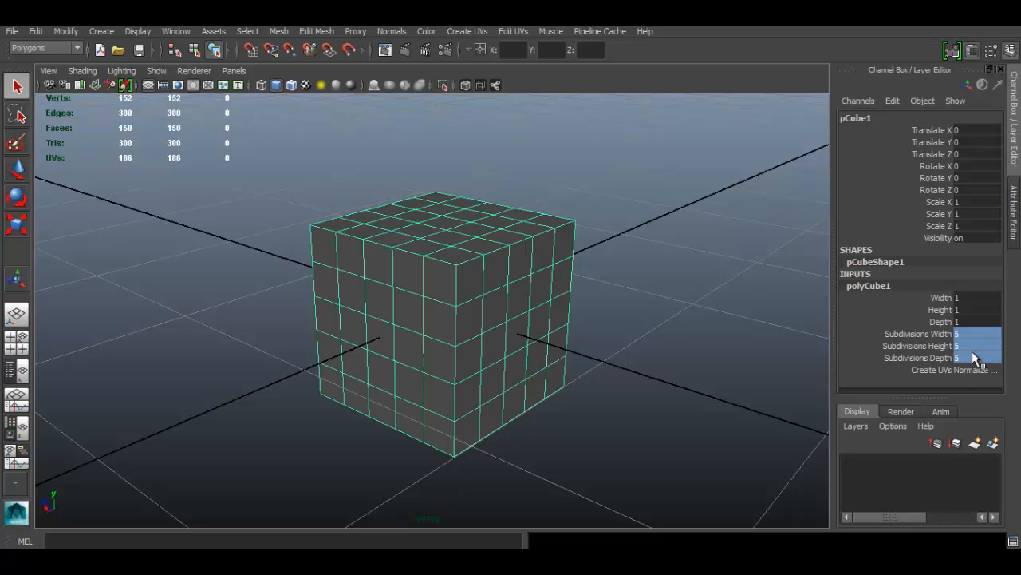
mouse_move(970, 348)
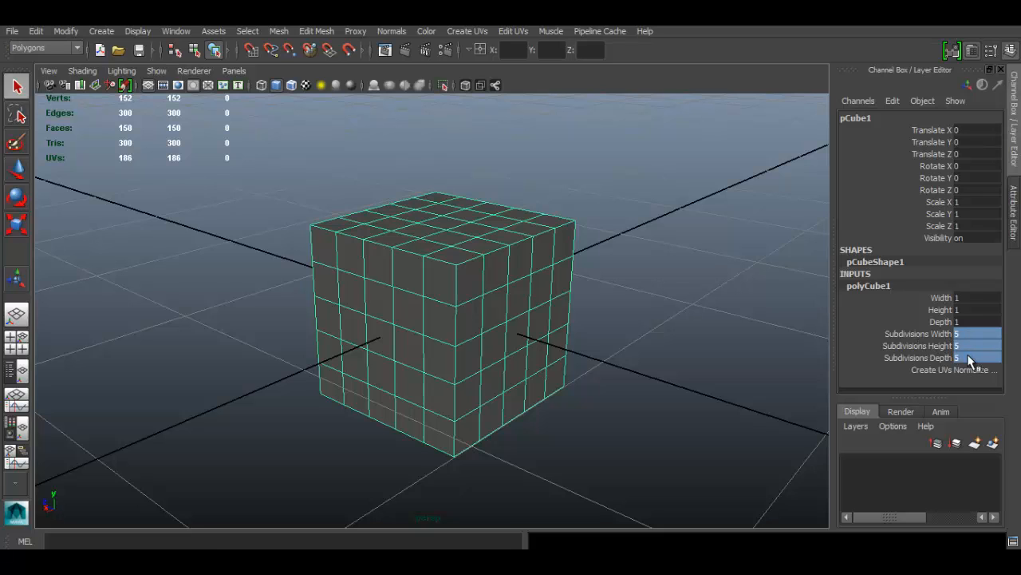
Step: Select the vertical edge loop running around the middle of the cube
click(533, 273)
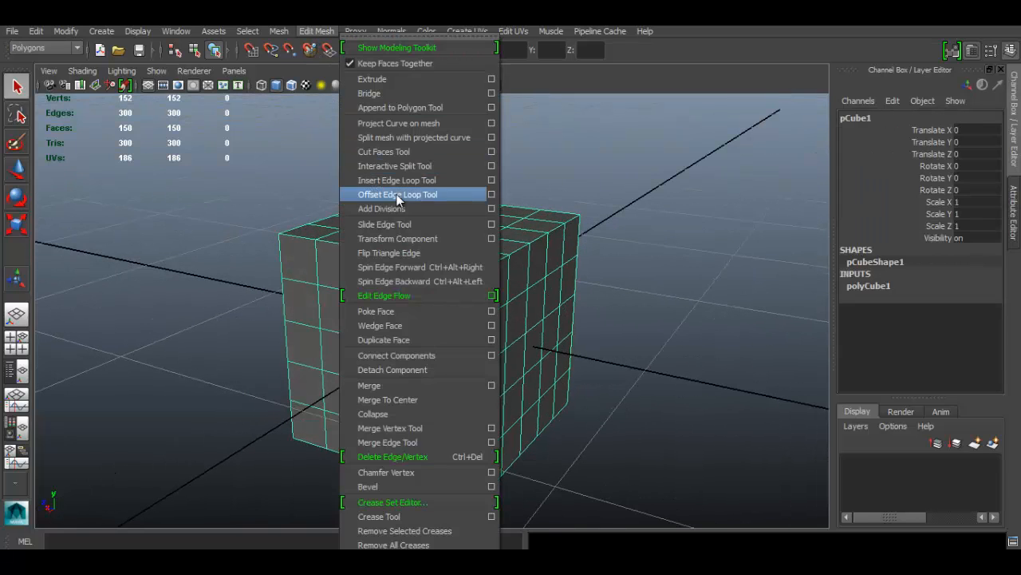
mouse_move(401, 226)
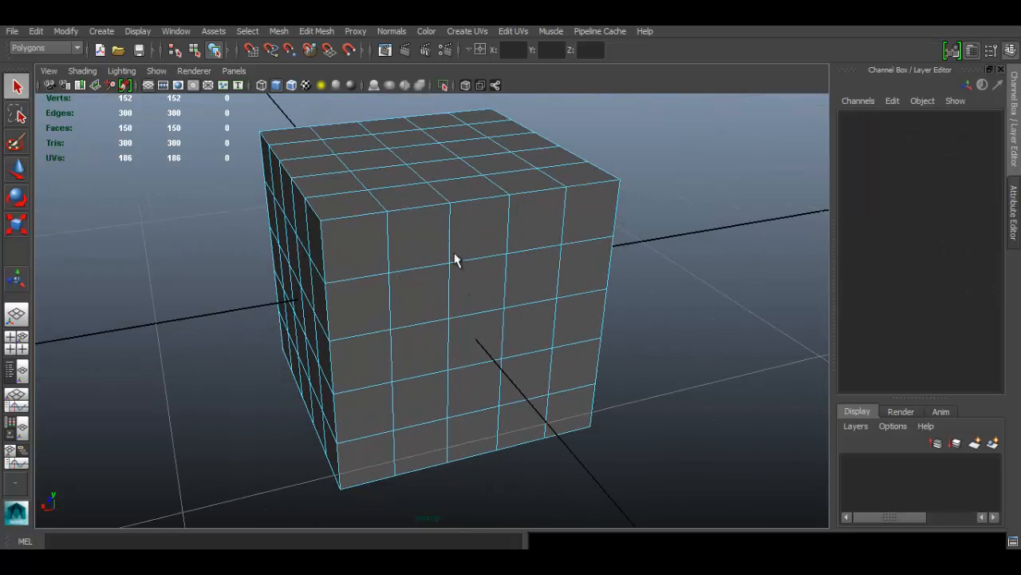
click(451, 223)
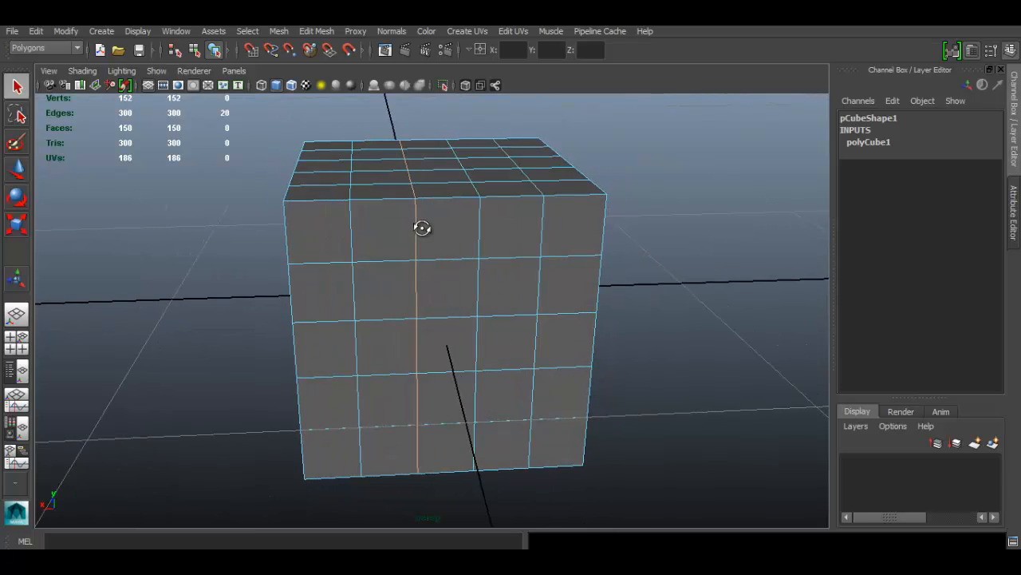
Step: Slide the selected vertical edge loop toward the left with the Slide Edge tool
click(316, 31)
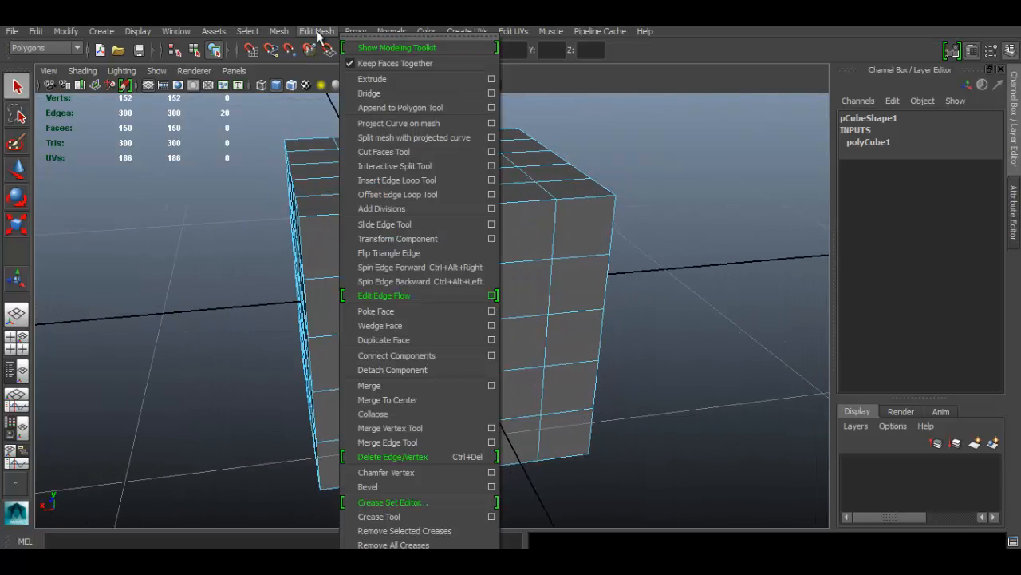
click(384, 223)
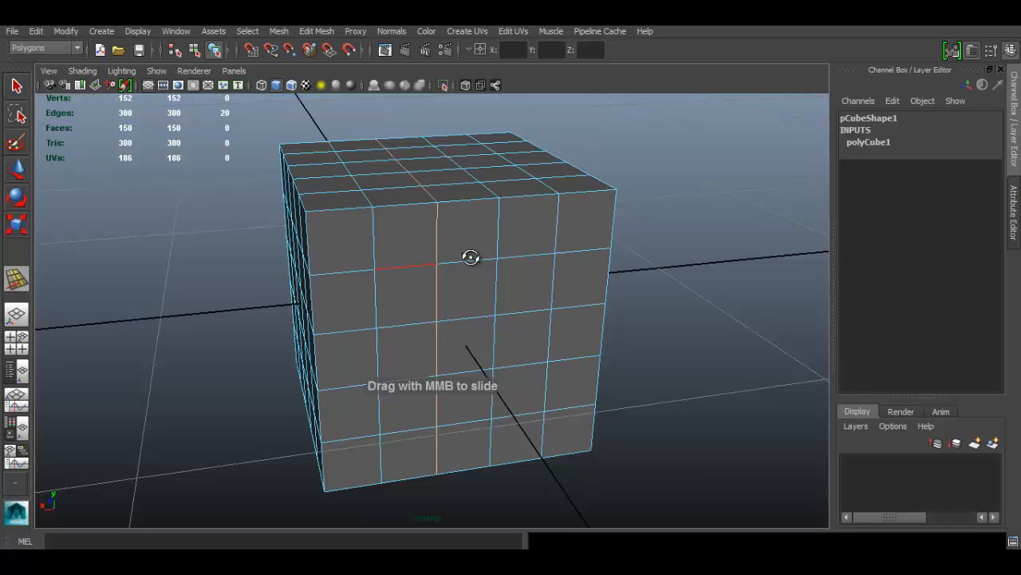
drag(471, 257, 434, 265)
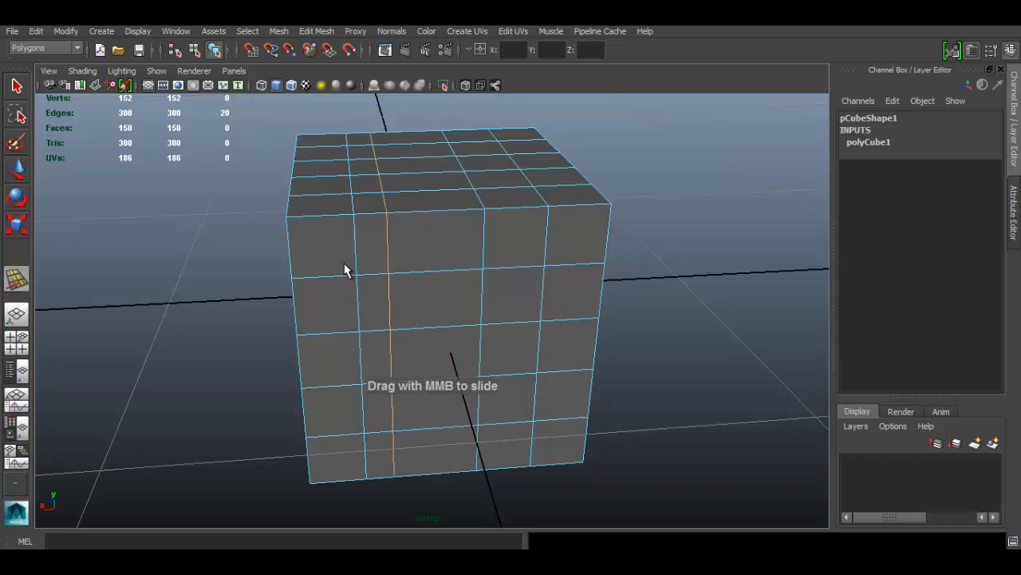
mouse_move(412, 267)
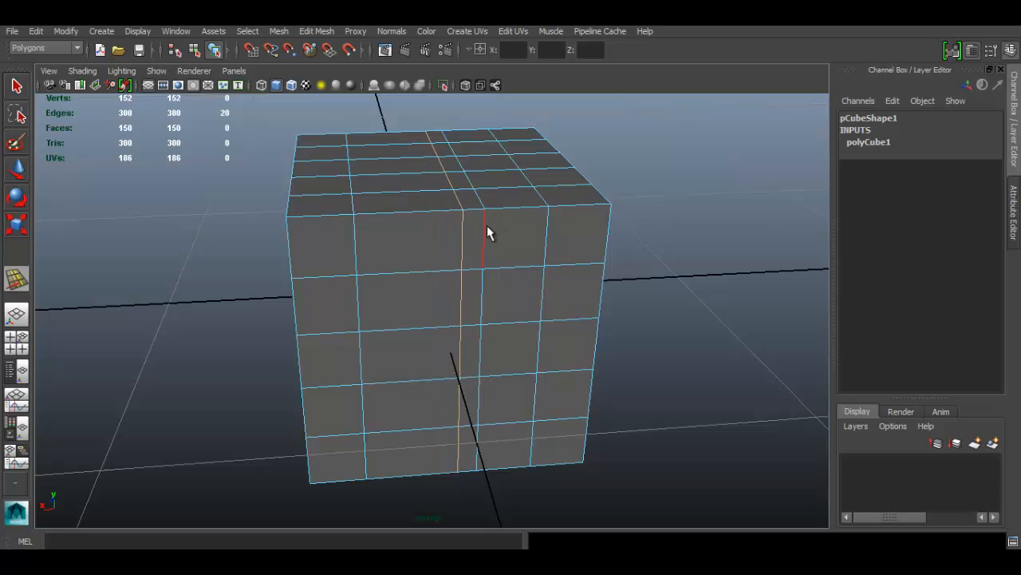
mouse_move(501, 287)
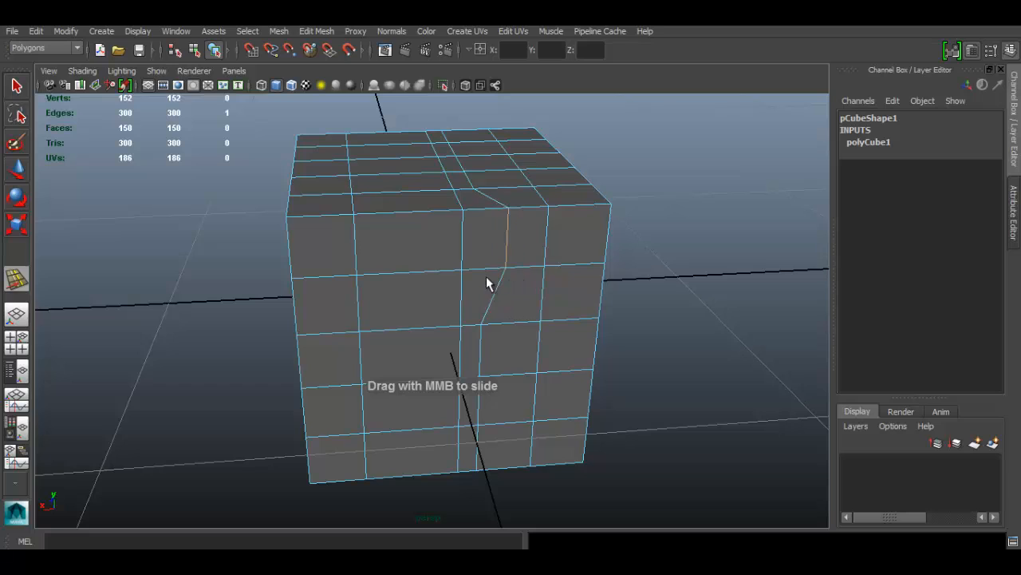
mouse_move(517, 284)
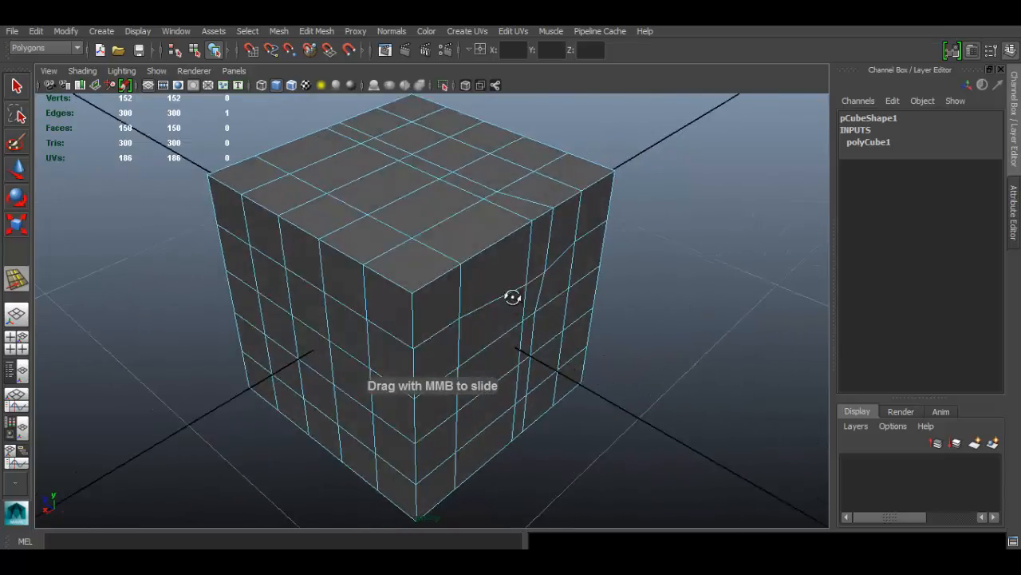
Step: Slide a horizontal edge along the front face, leaving the grid kinked, and inspect from several angles
drag(514, 297, 450, 259)
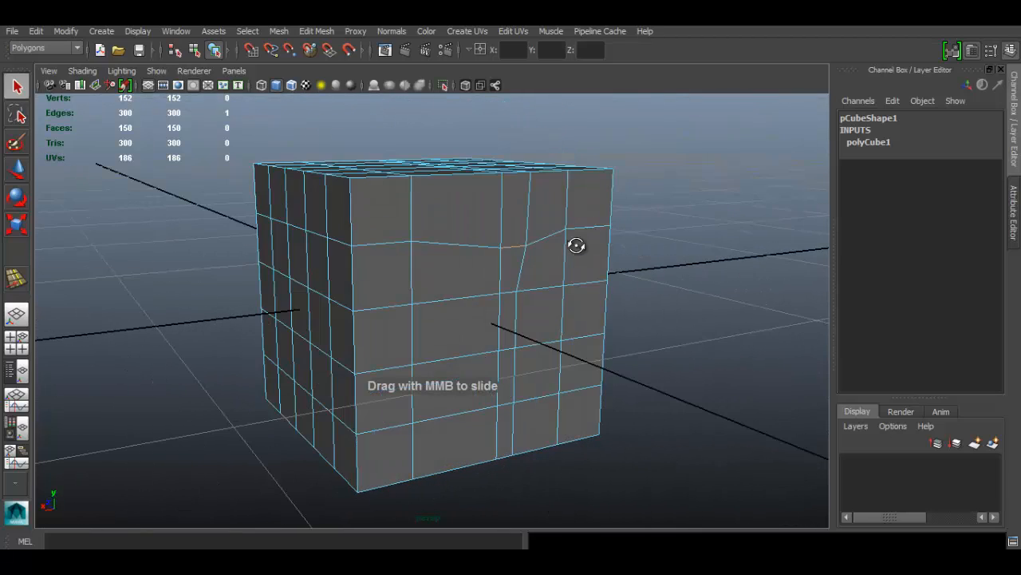
drag(577, 246, 558, 255)
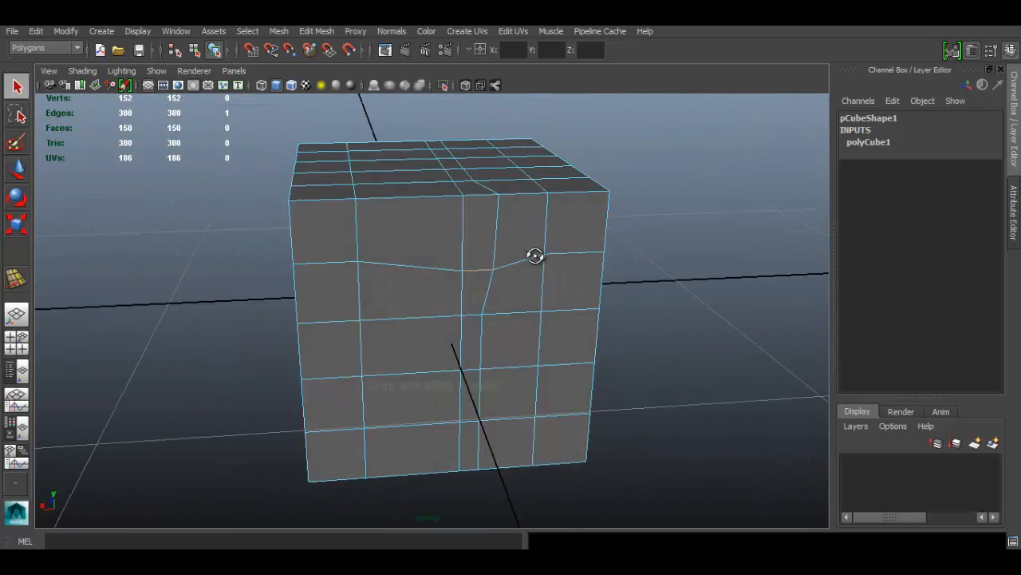
drag(535, 255, 418, 236)
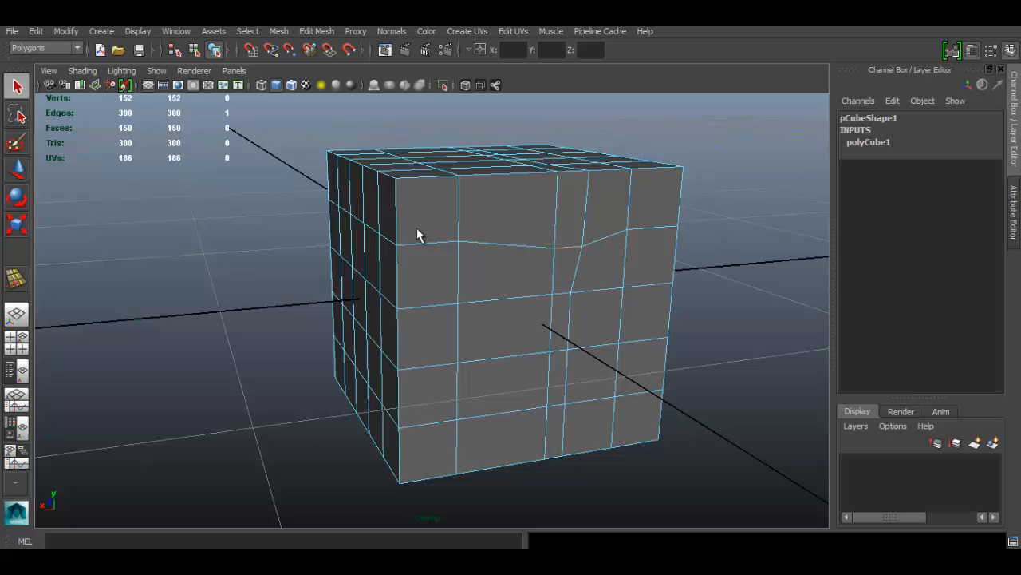
drag(419, 233, 367, 178)
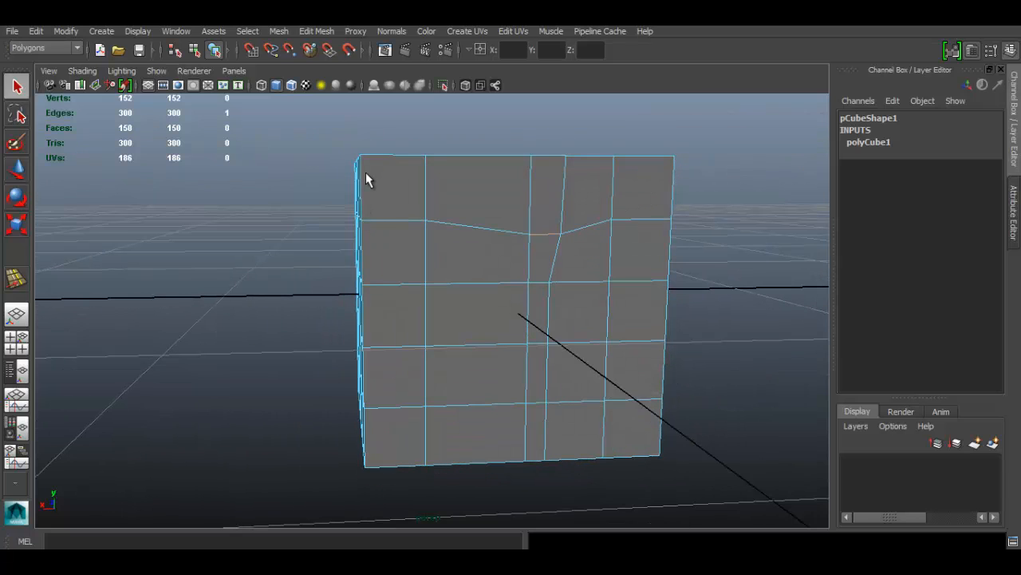
drag(367, 178, 399, 243)
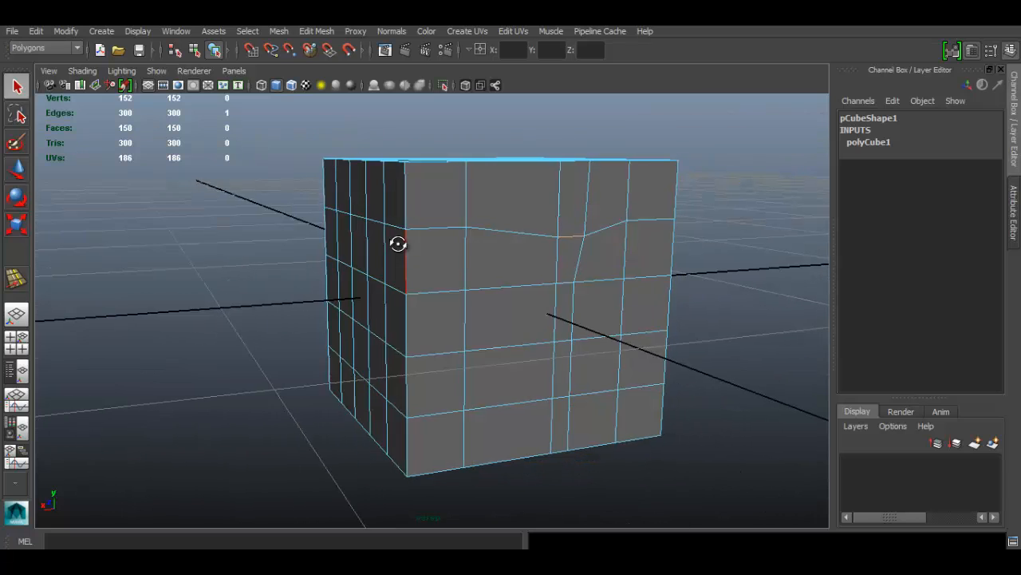
drag(399, 244, 514, 242)
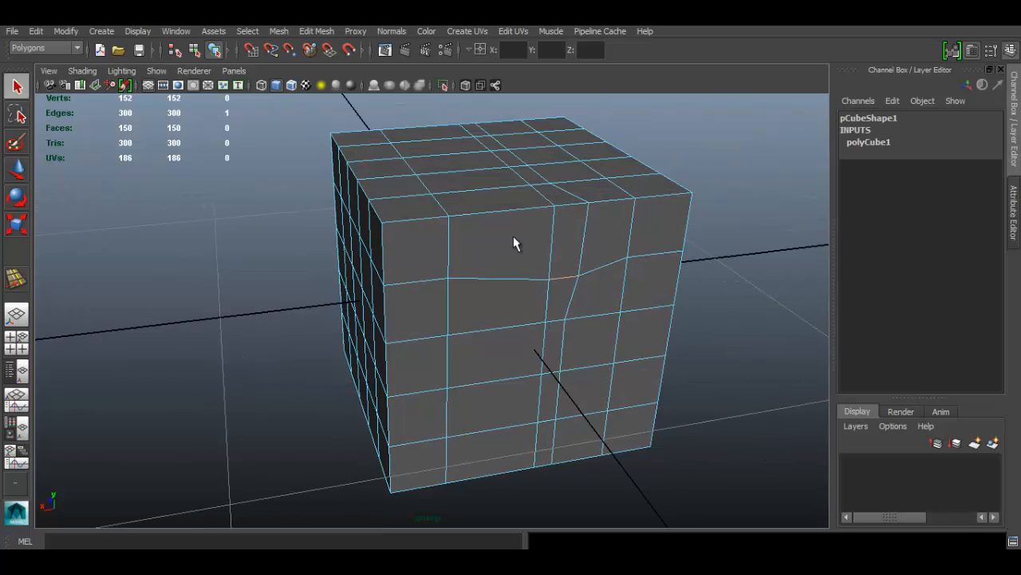
Step: Push the selected edge out from the face with Transform Component along its normal
click(316, 32)
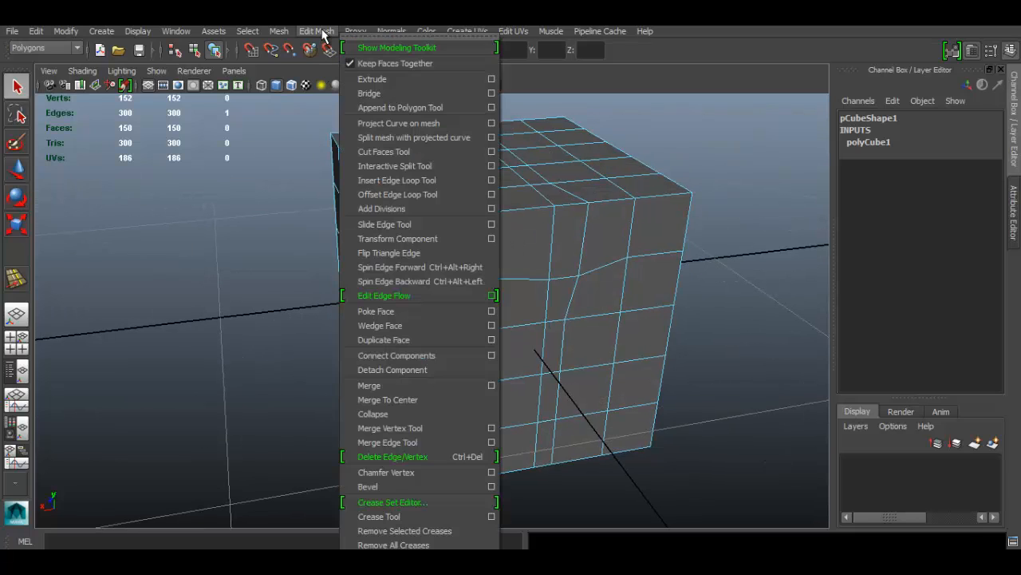
mouse_move(409, 239)
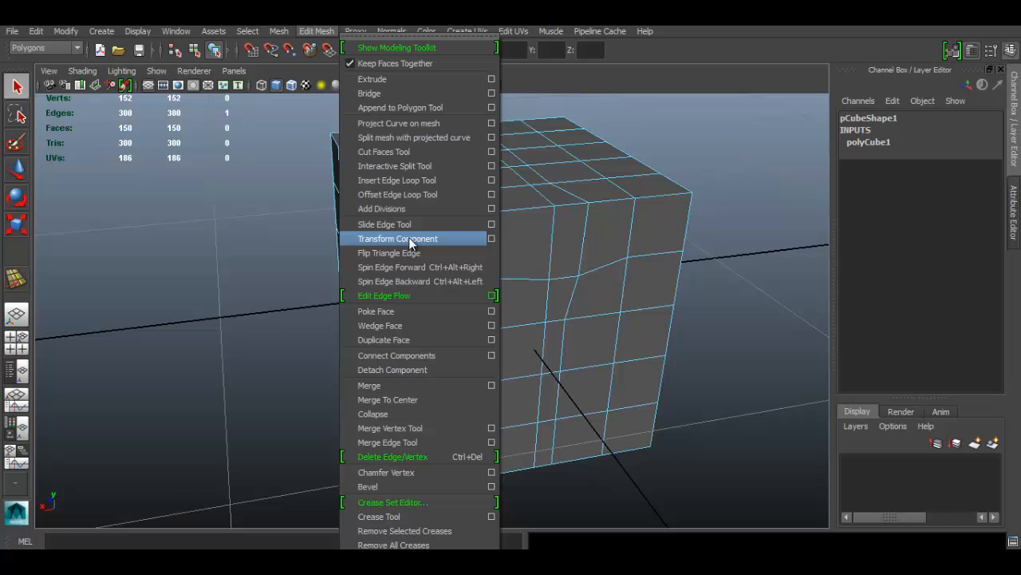
mouse_move(421, 243)
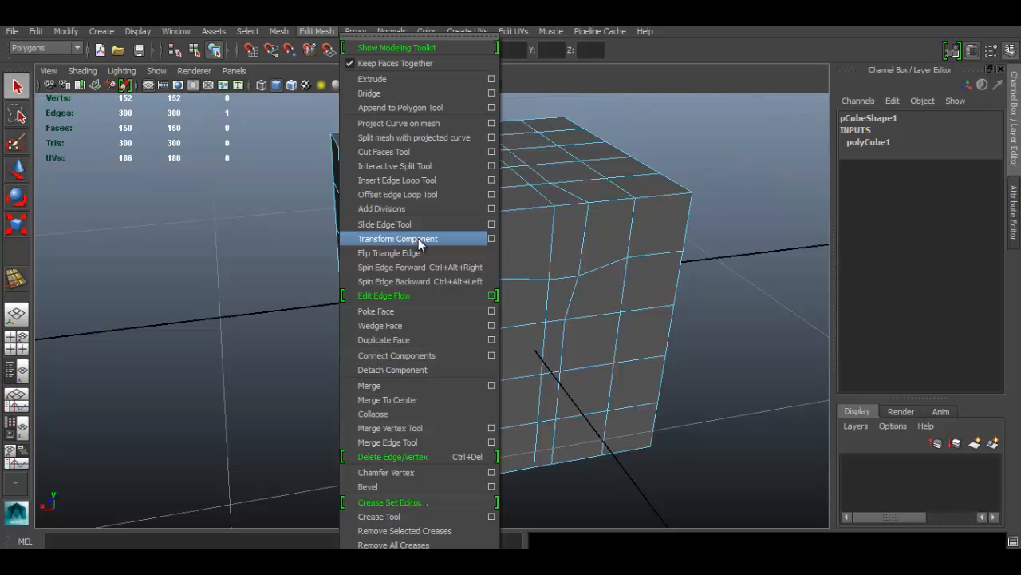
click(397, 238)
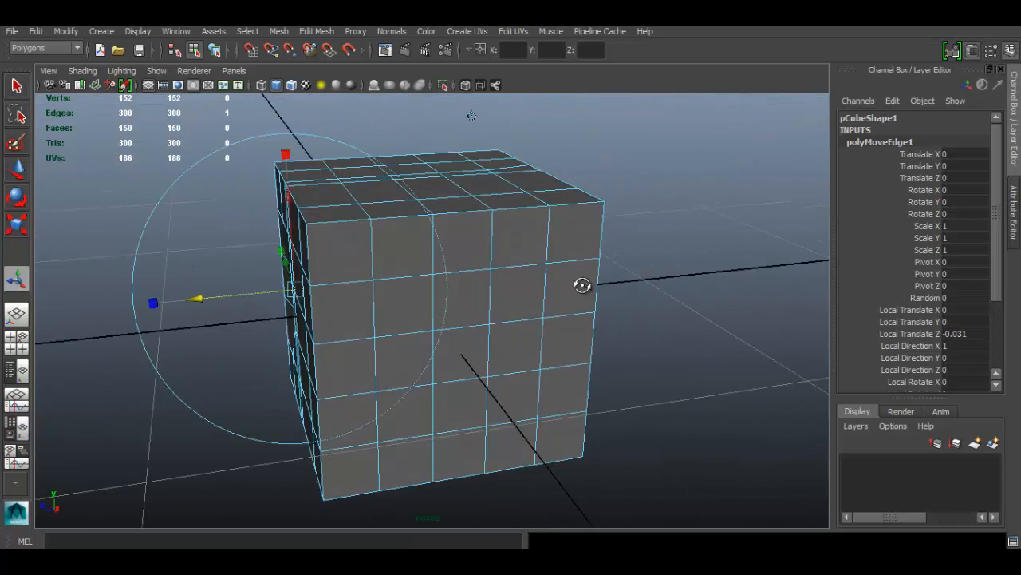
drag(582, 284, 383, 327)
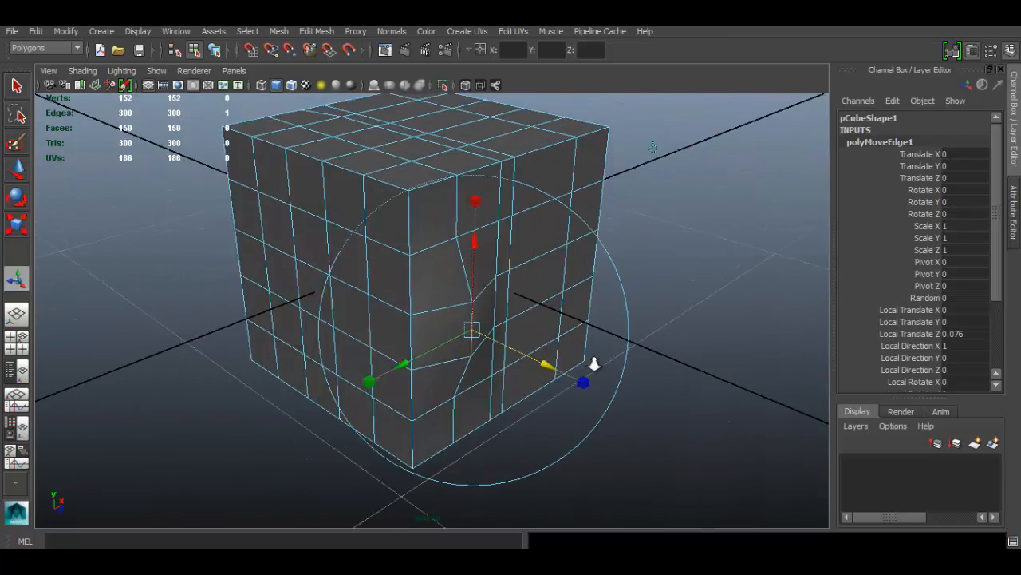
drag(593, 364, 358, 318)
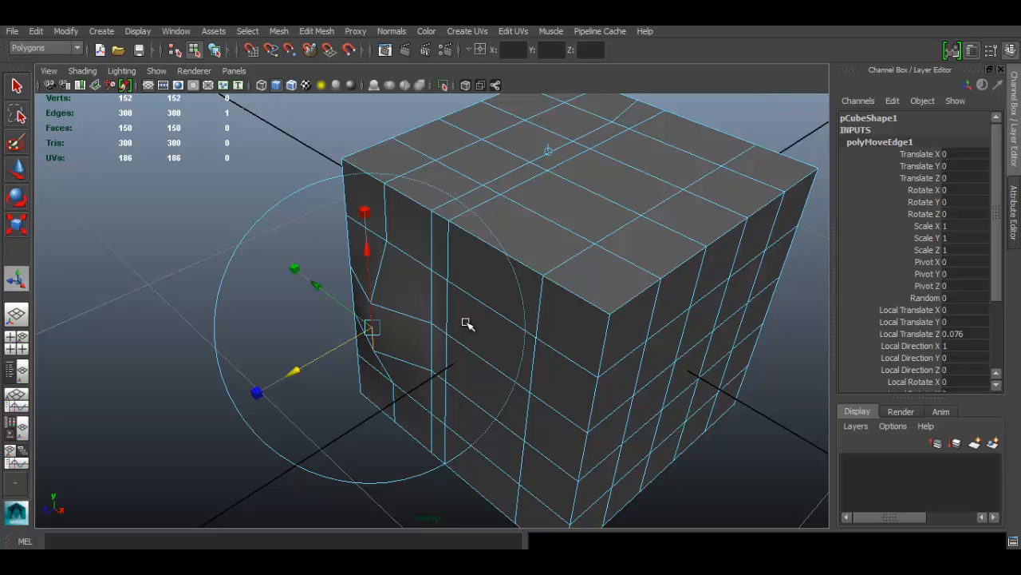
mouse_move(441, 330)
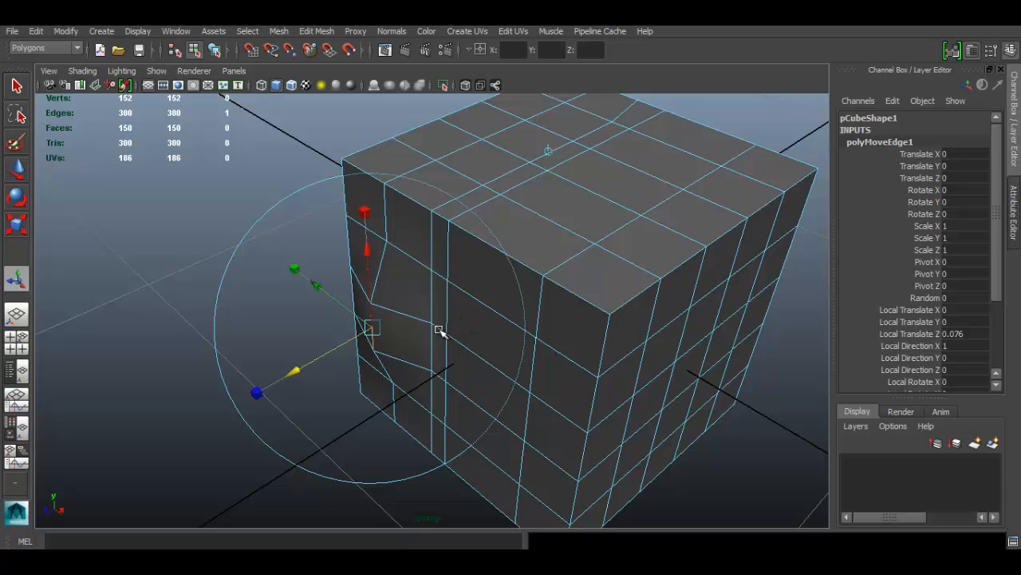
Step: Slide the edge loop further along the cube, crowding lines near one side
drag(439, 330, 495, 305)
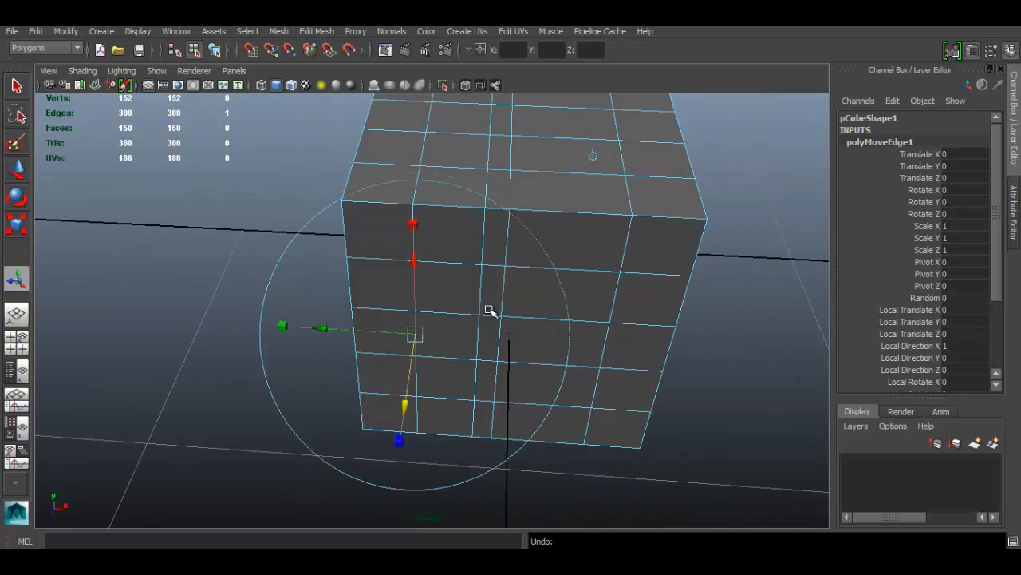
drag(491, 311, 447, 274)
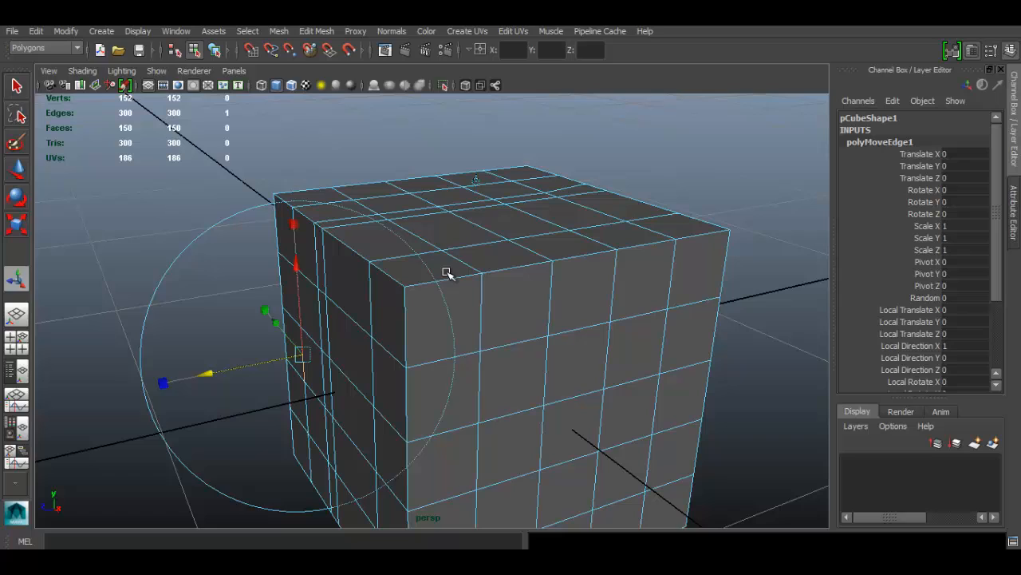
drag(447, 274, 748, 272)
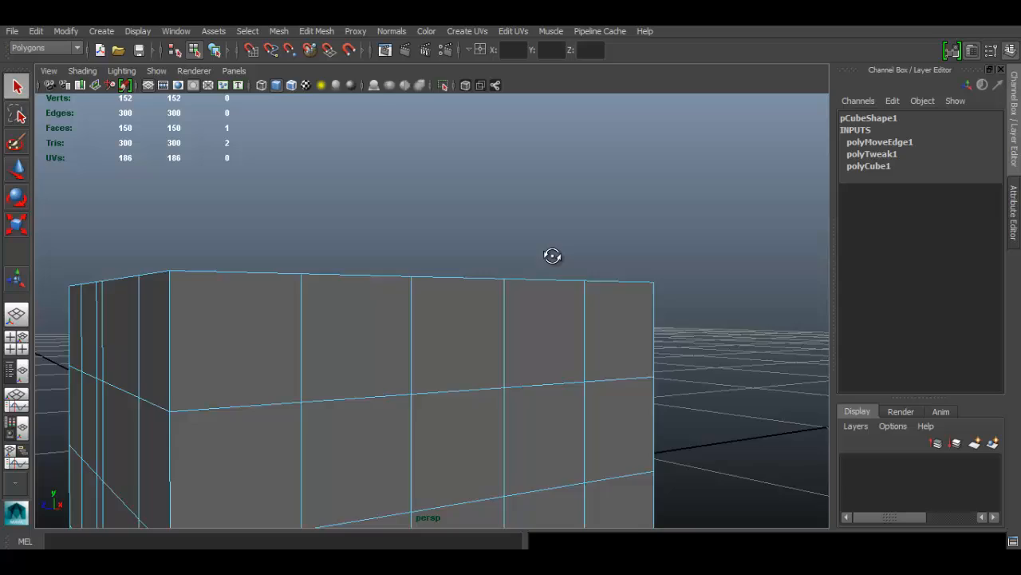
Step: Select a strip of front faces and start Transform Component on them
drag(553, 255, 485, 344)
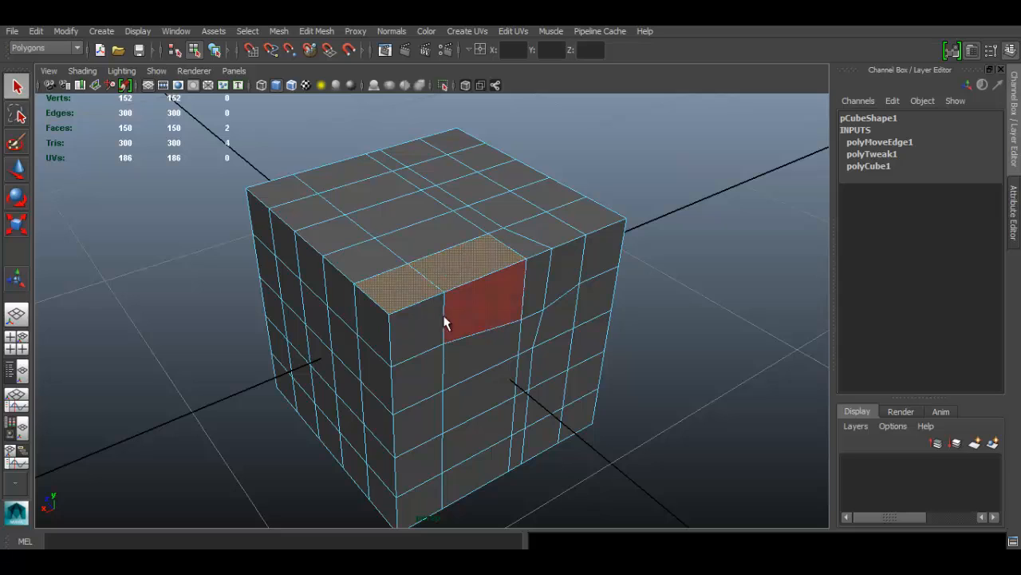
click(533, 259)
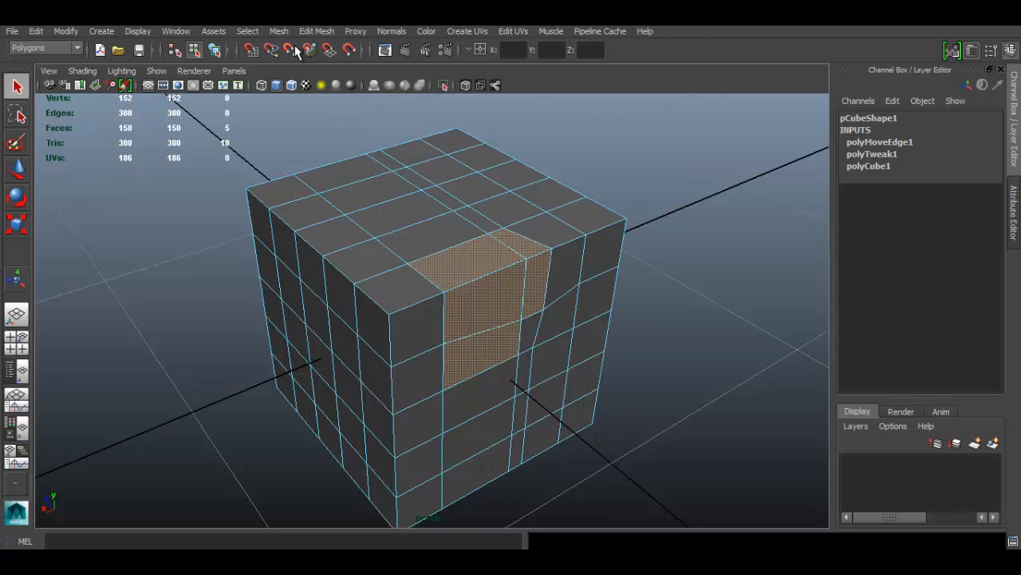
click(316, 32)
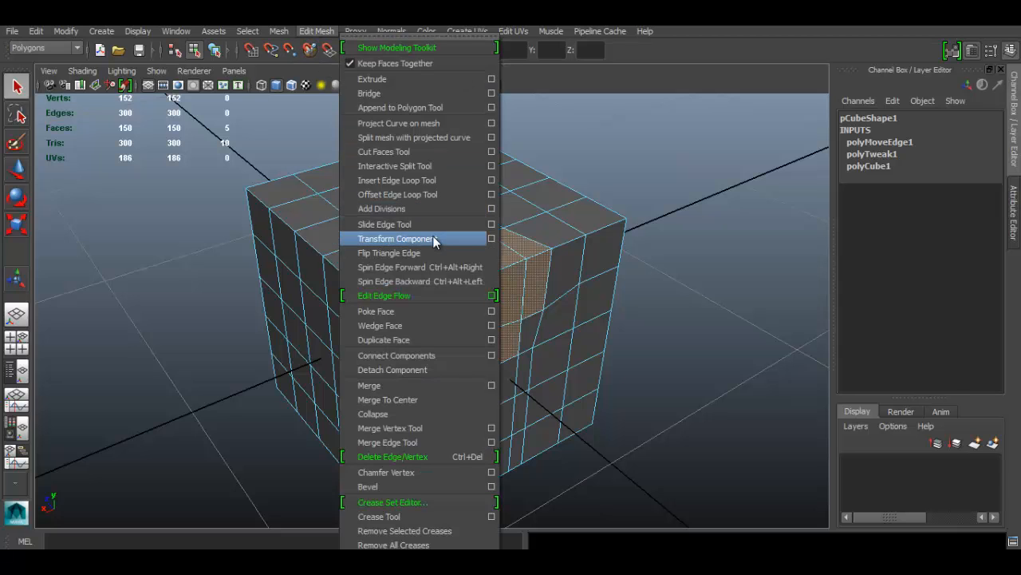
click(396, 238)
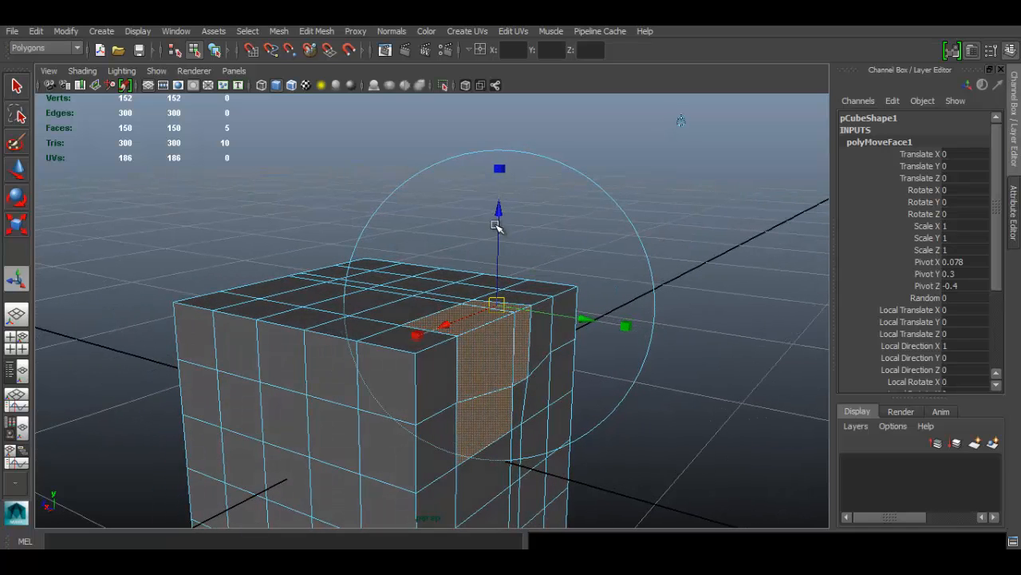
mouse_move(498, 214)
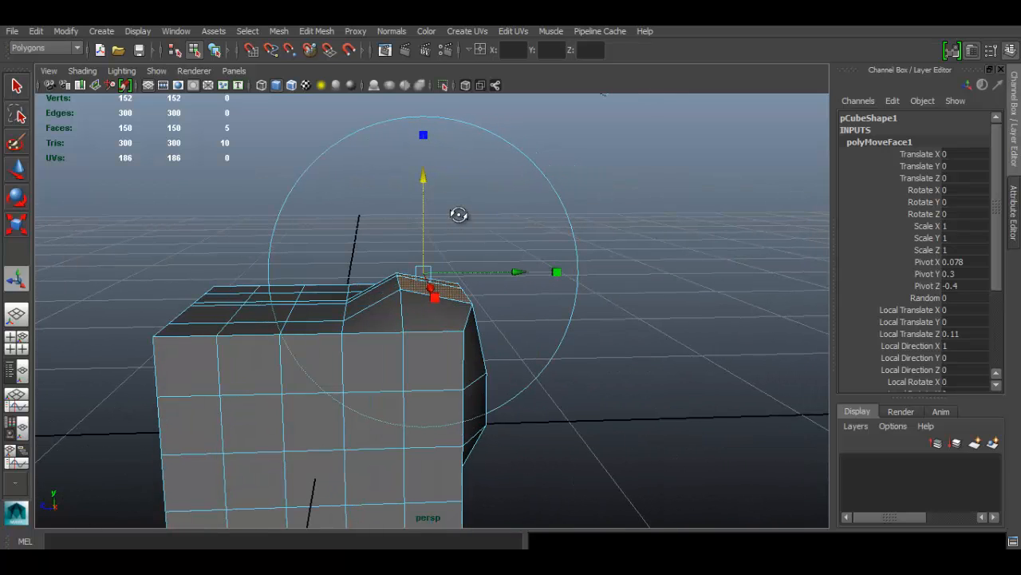
Step: Drag the manipulator to push the face strip up and out, then ease it back slightly
drag(423, 175, 423, 195)
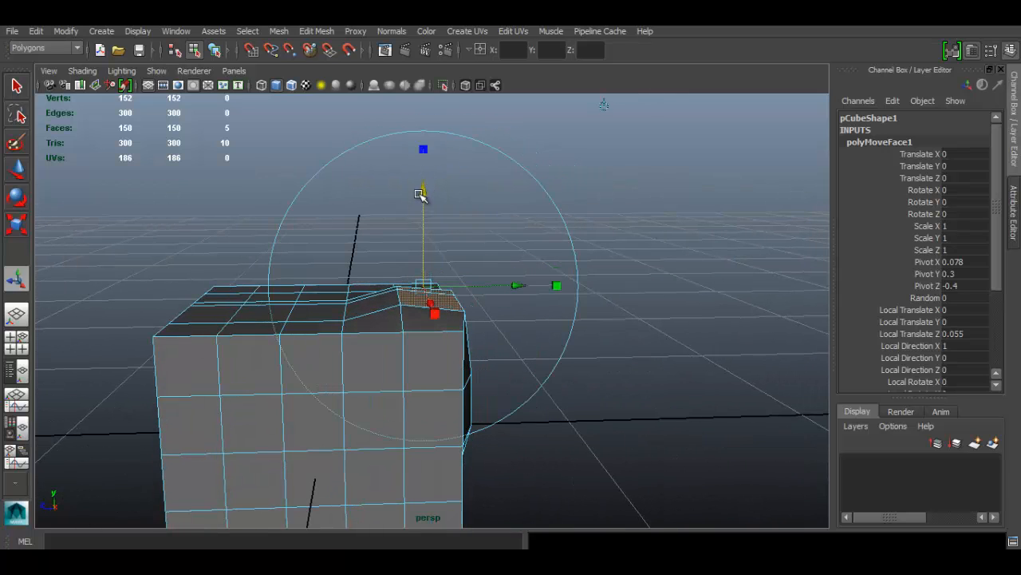
drag(423, 194, 423, 176)
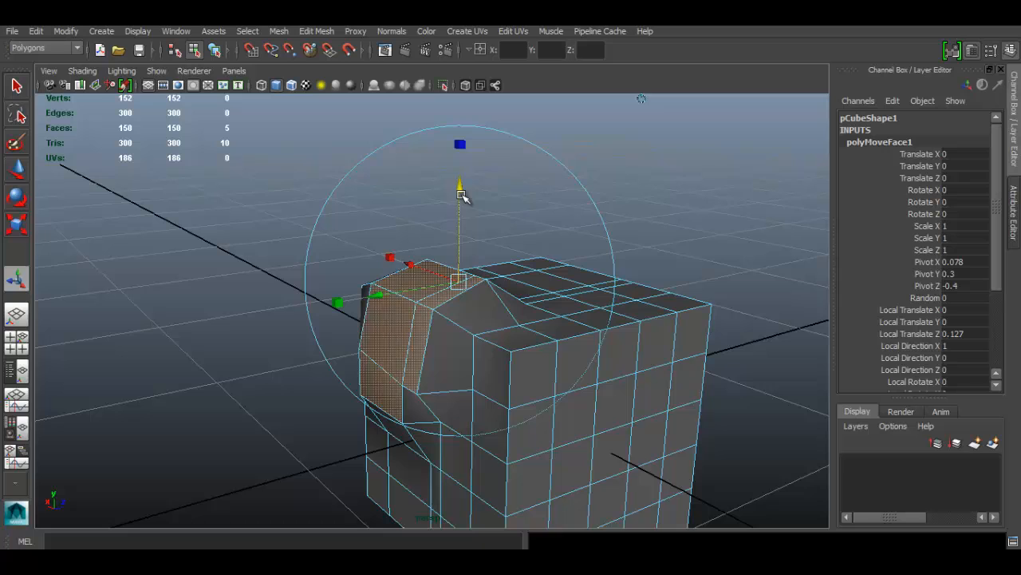
drag(459, 192, 459, 175)
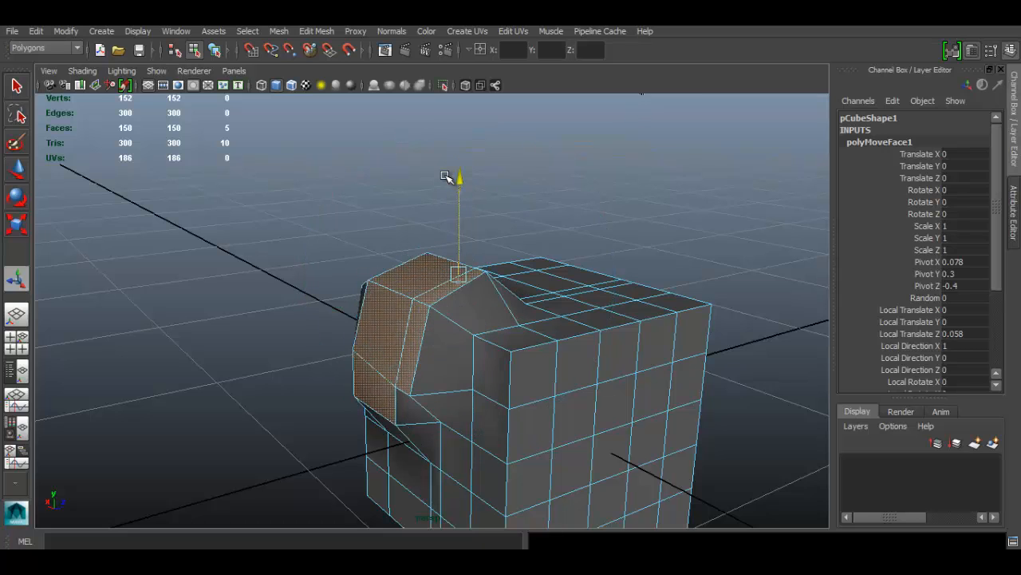
drag(460, 177, 460, 221)
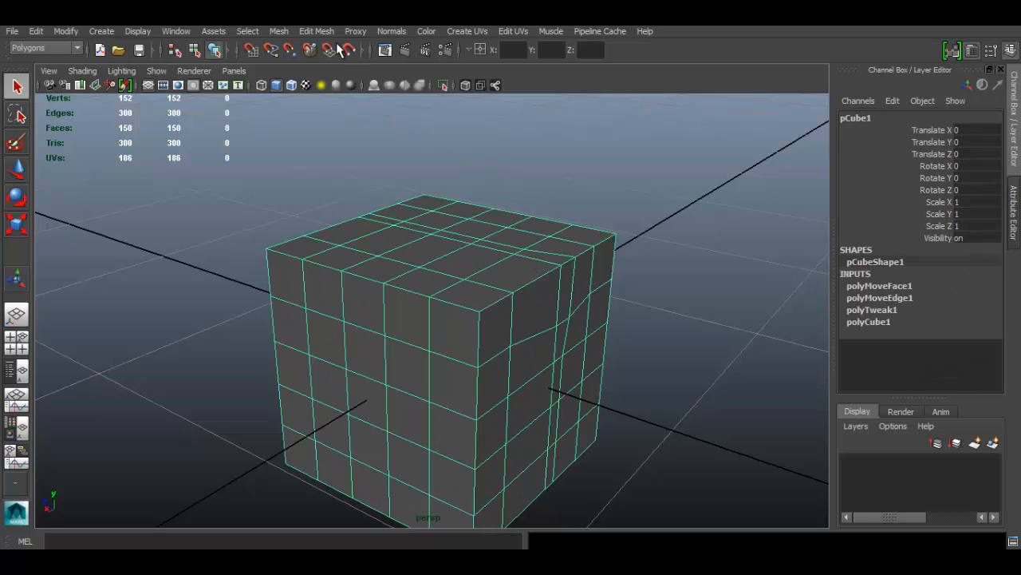
Step: Review Flip Triangle Edge and Spin Edge under Edit Mesh and spin a top edge diagonally
click(316, 32)
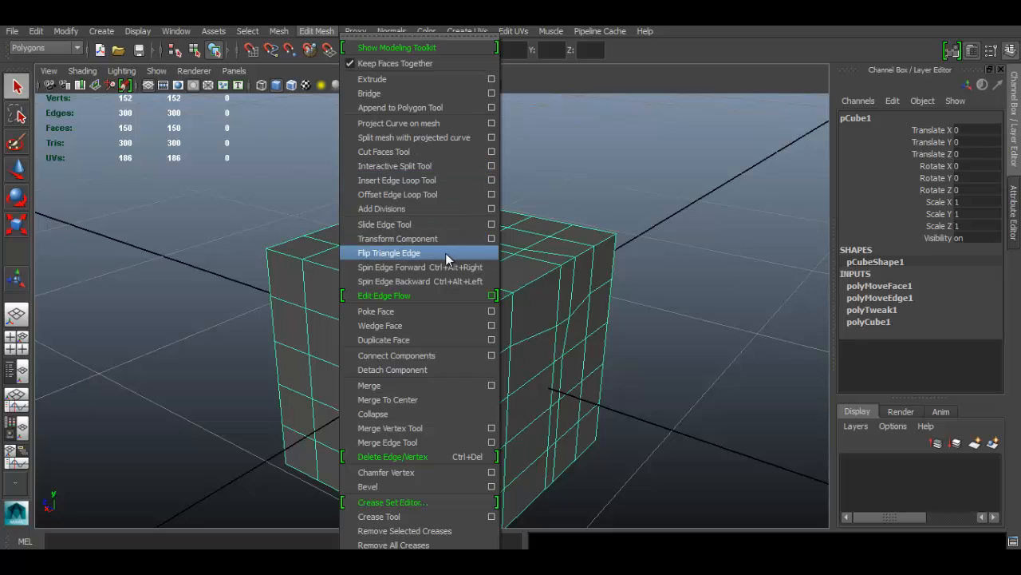
mouse_move(415, 267)
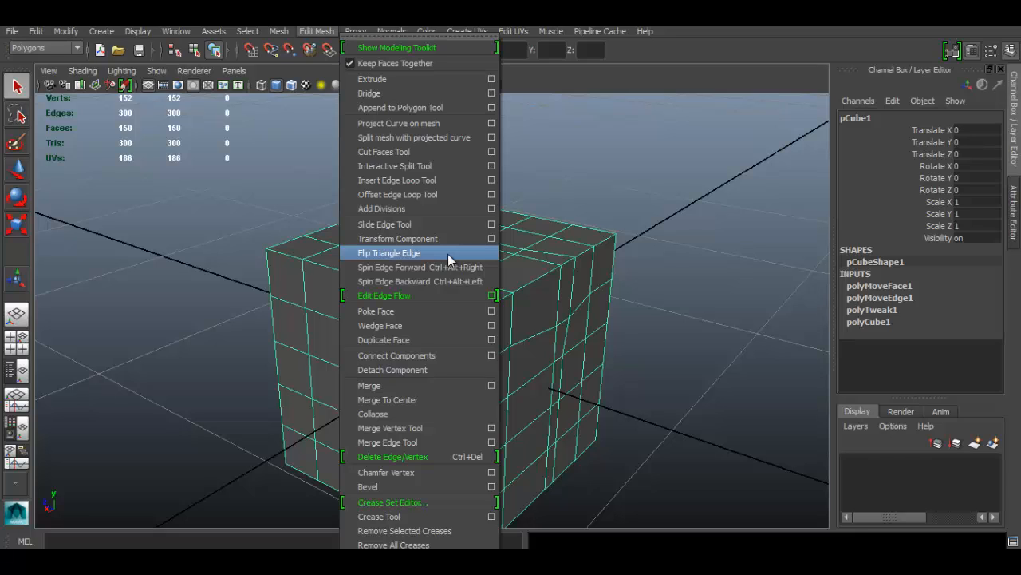
mouse_move(391, 266)
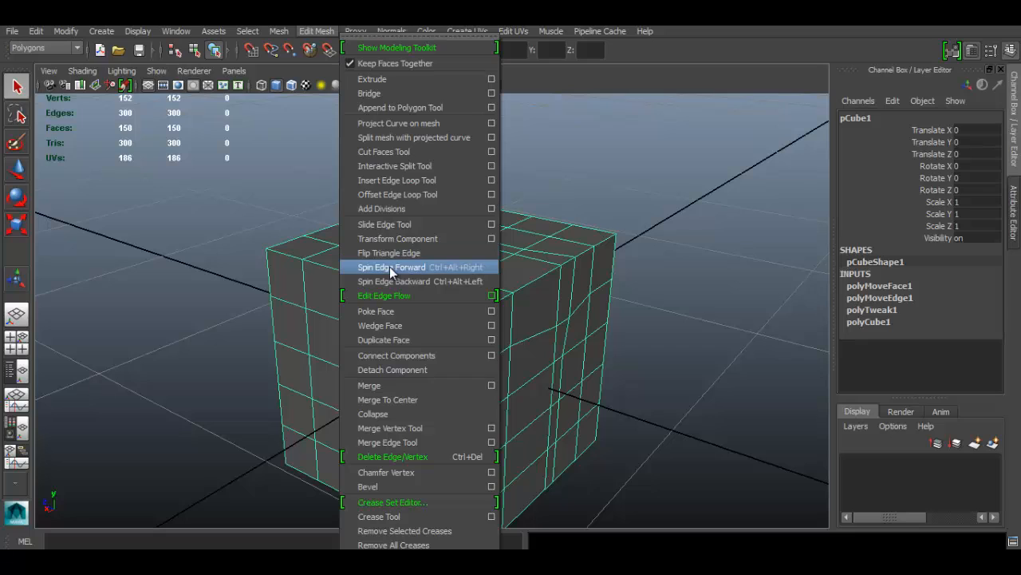
mouse_move(391, 280)
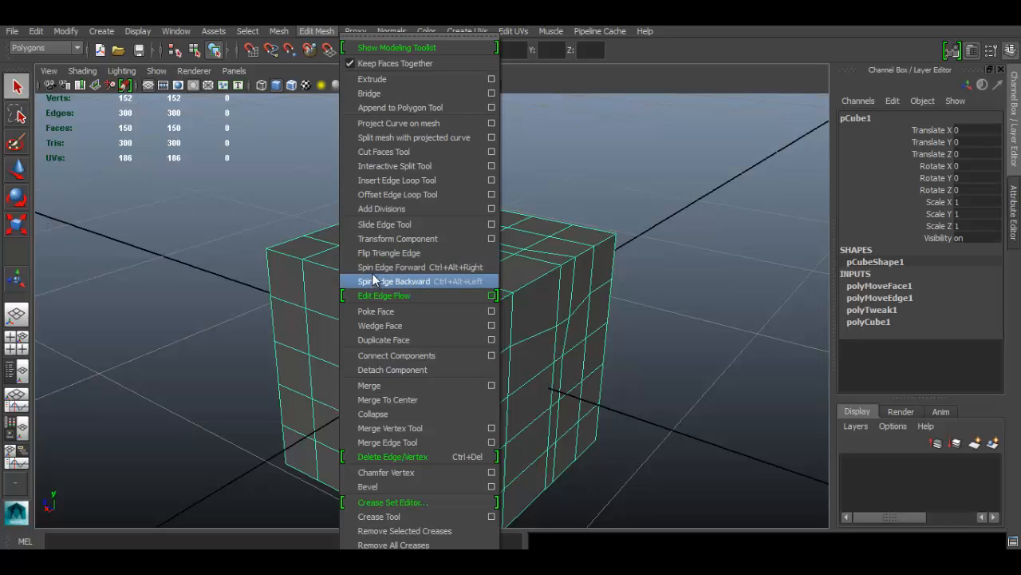
mouse_move(391, 266)
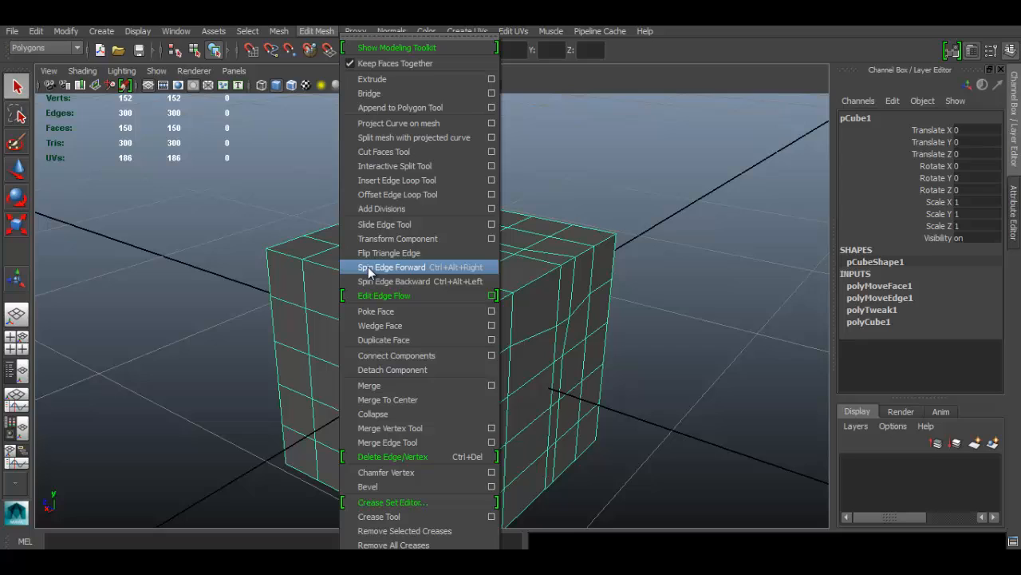
mouse_move(389, 252)
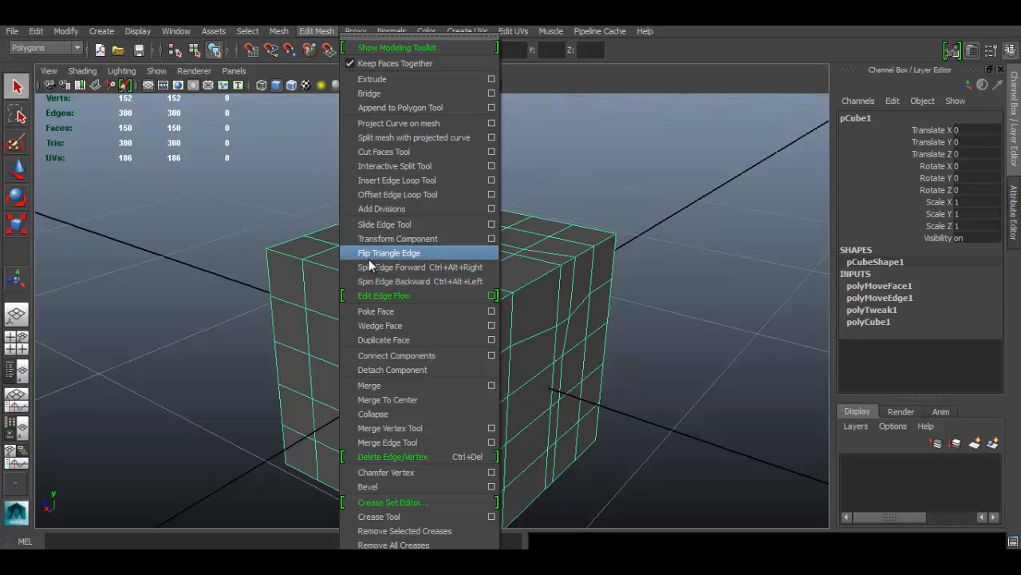
mouse_move(393, 280)
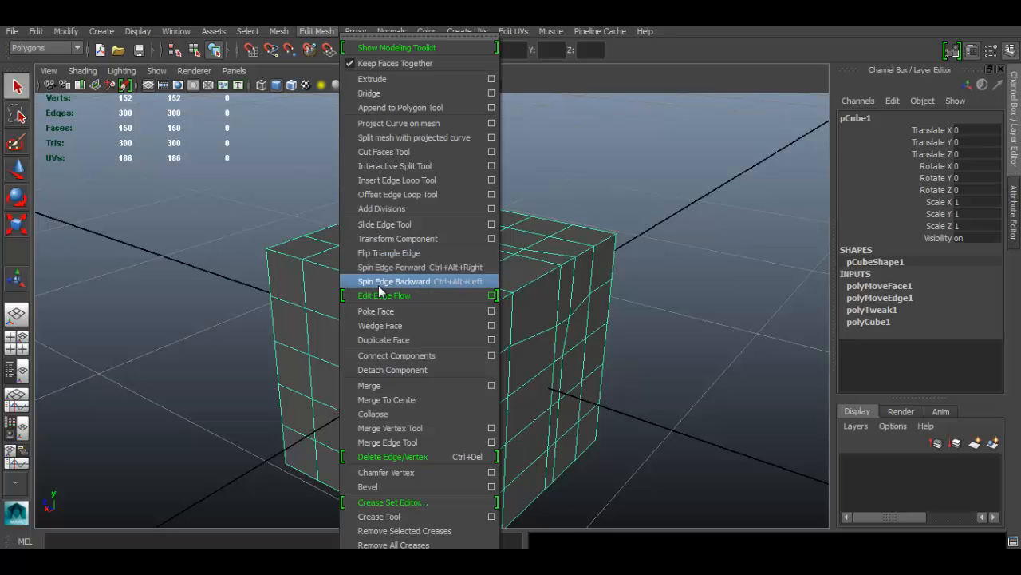
mouse_move(391, 266)
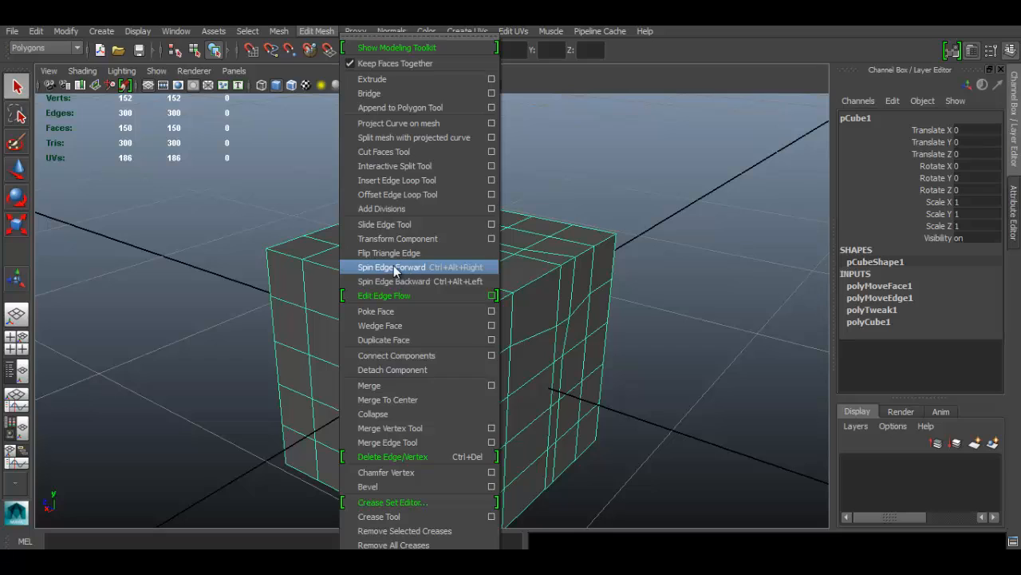
mouse_move(408, 281)
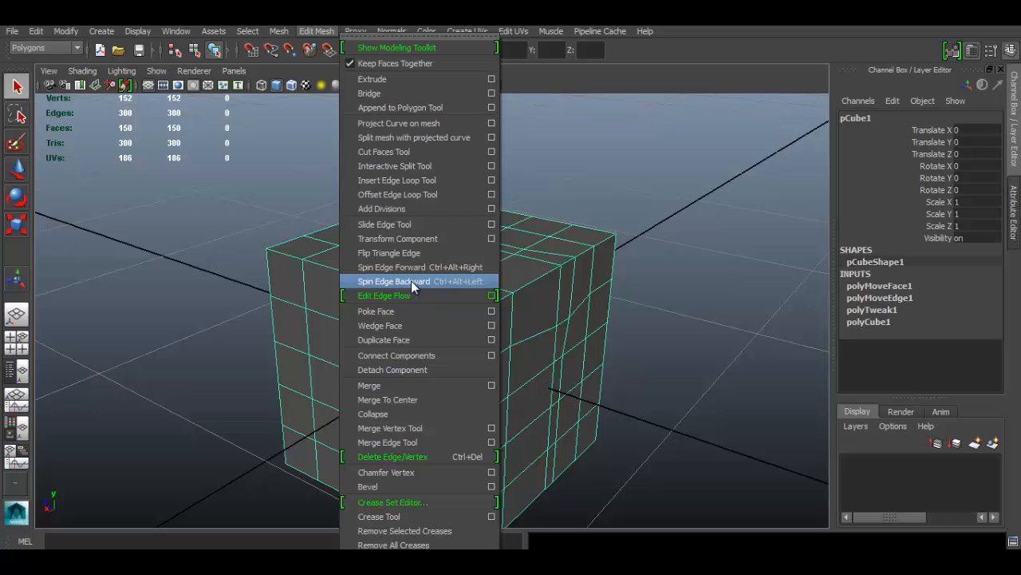
mouse_move(418, 266)
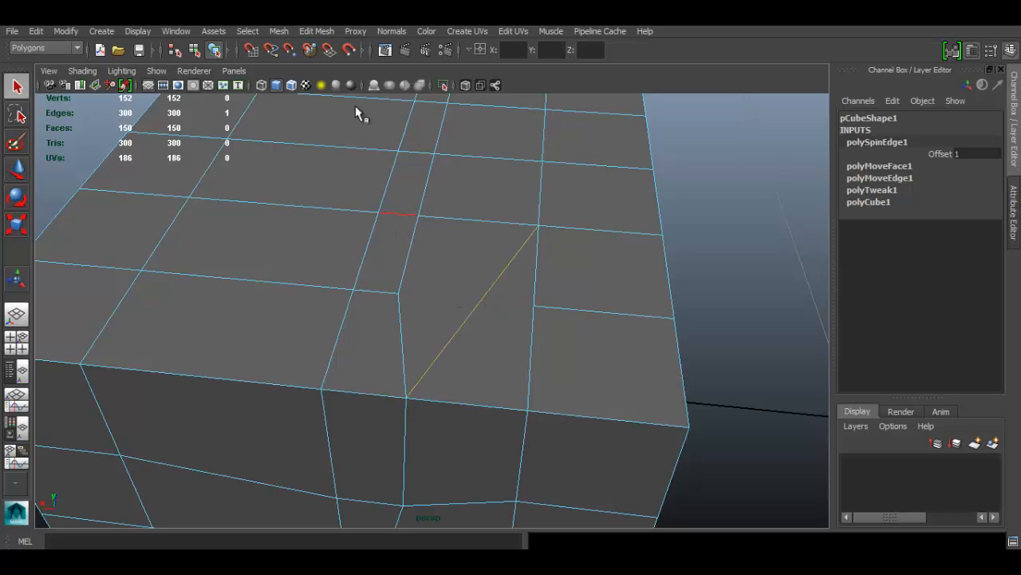
Step: Spin the selected edge backward twice, then forward once, via Edit Mesh Spin Edge commands
click(316, 32)
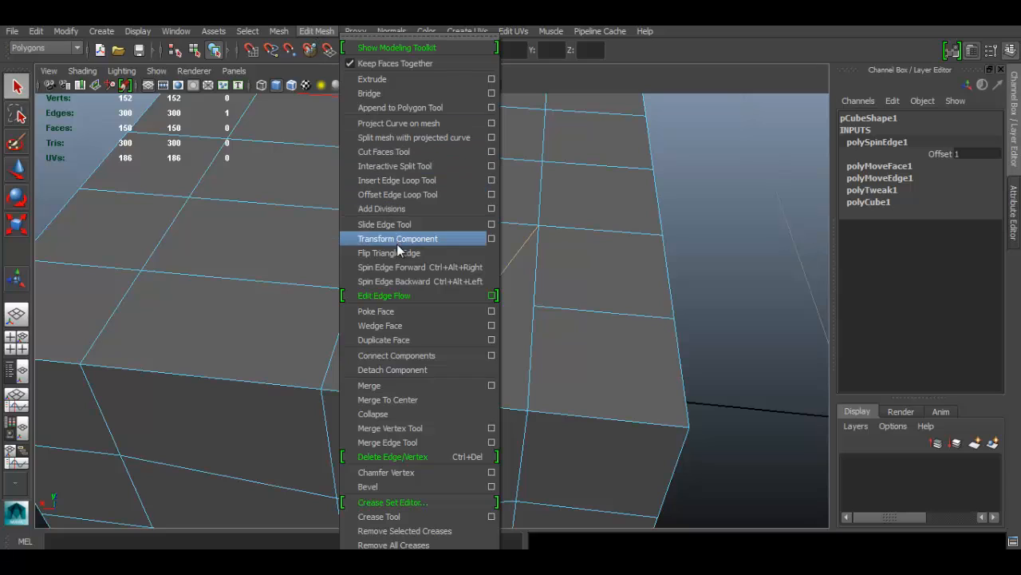
mouse_move(397, 224)
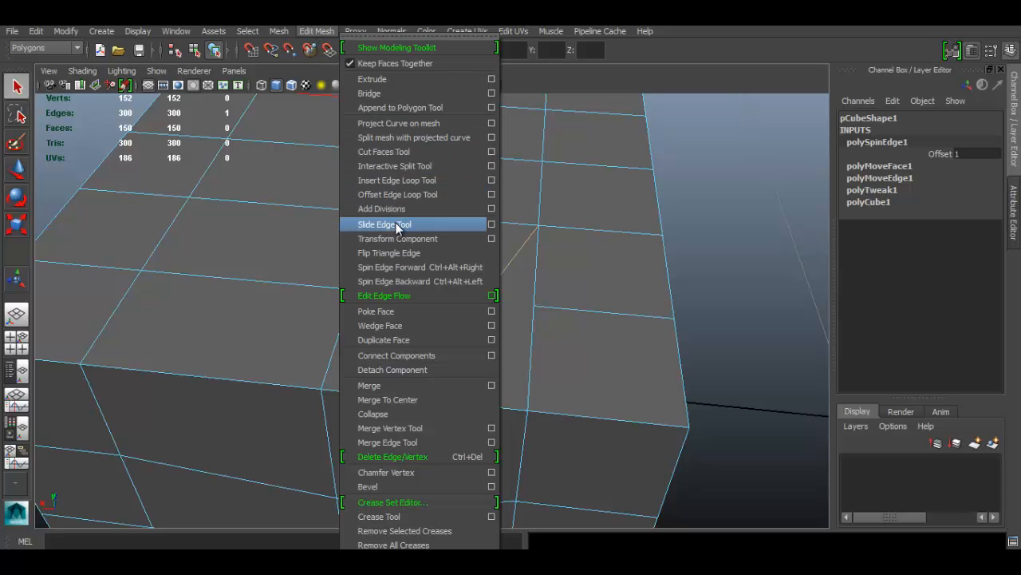
mouse_move(407, 281)
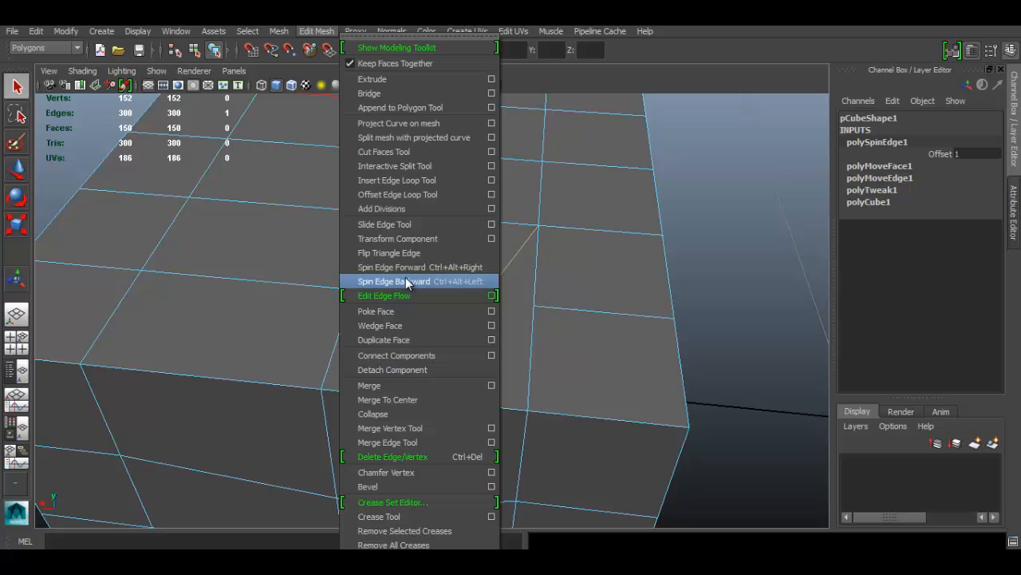
click(394, 281)
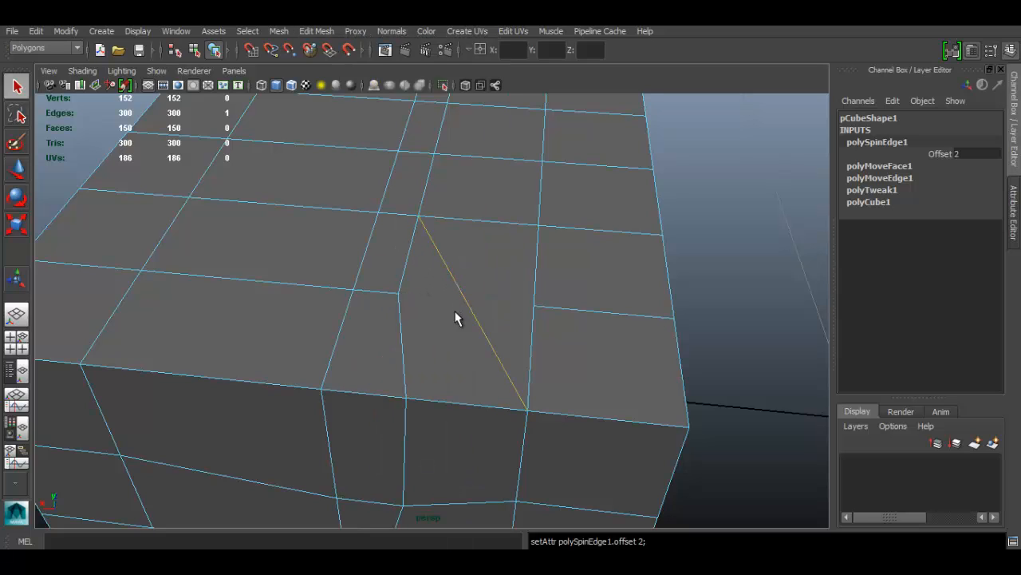
click(316, 32)
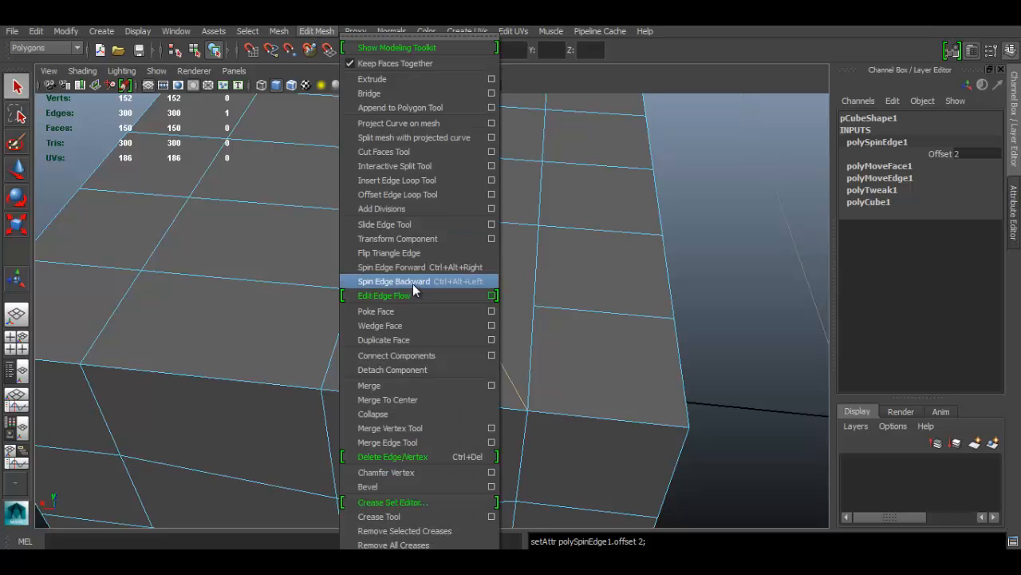
click(394, 281)
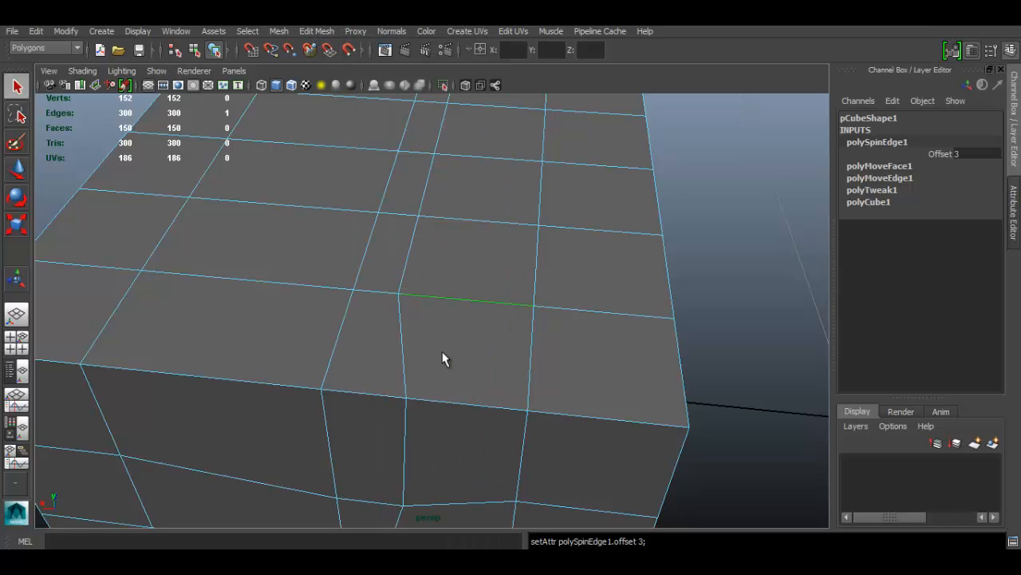
click(316, 32)
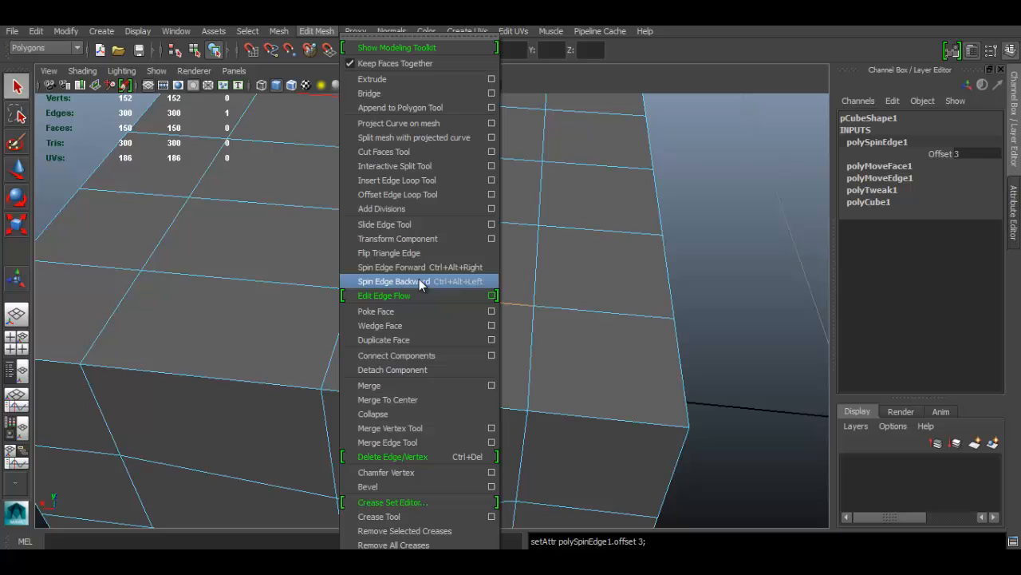
mouse_move(418, 289)
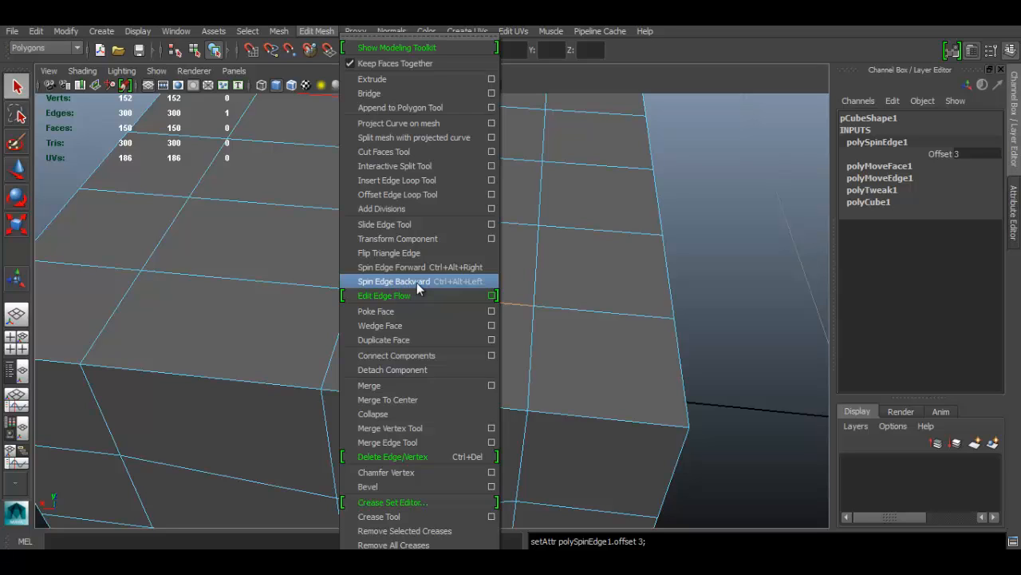
mouse_move(418, 280)
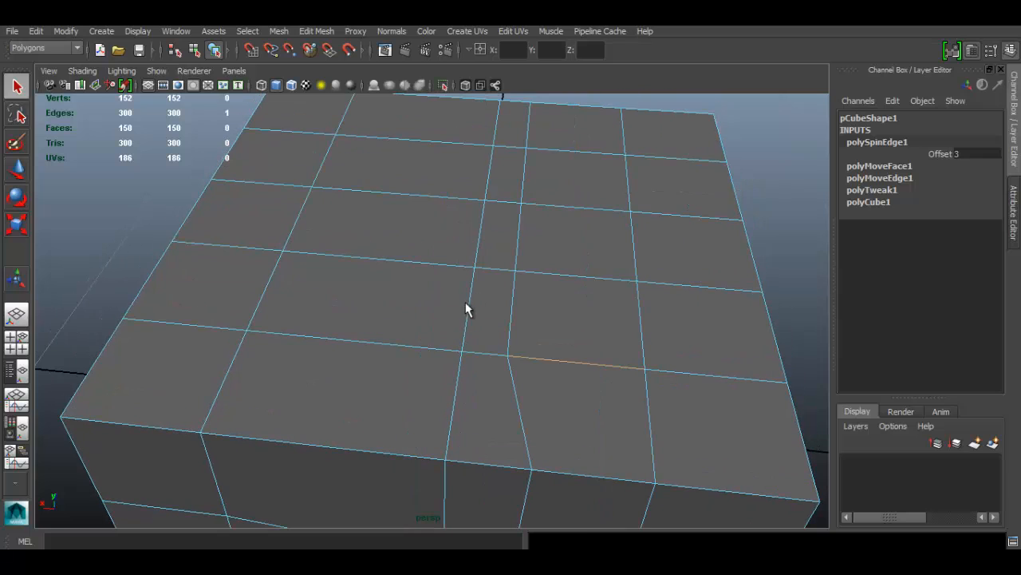
click(316, 32)
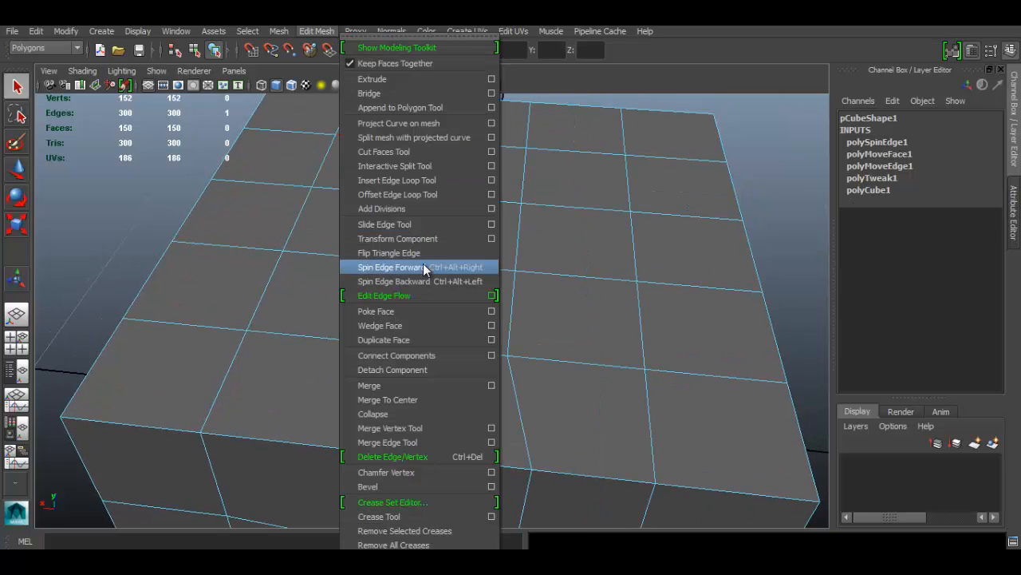
click(391, 266)
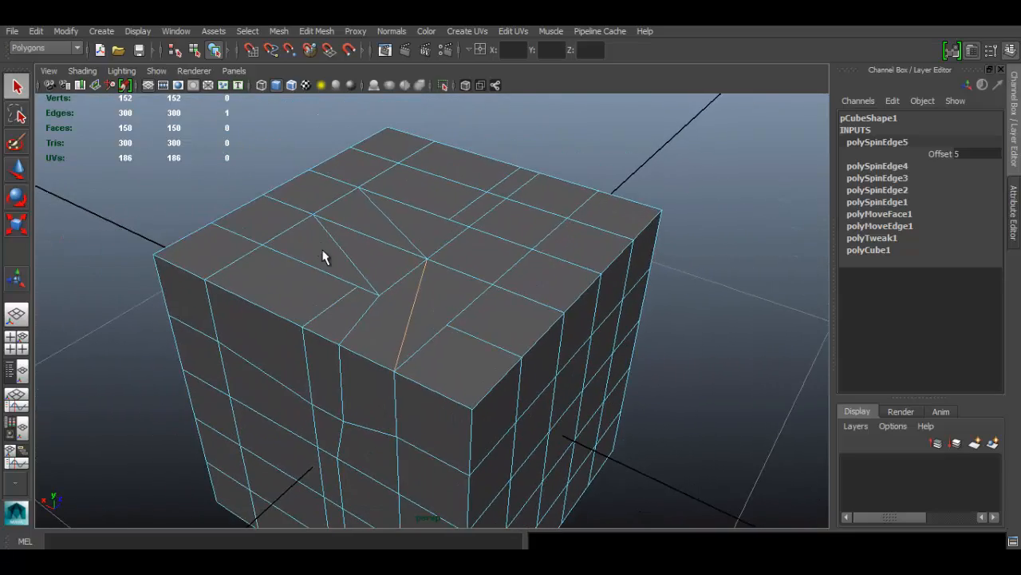
Step: Tumble around the cube to inspect the spun diagonal edges on its top
drag(322, 255, 506, 278)
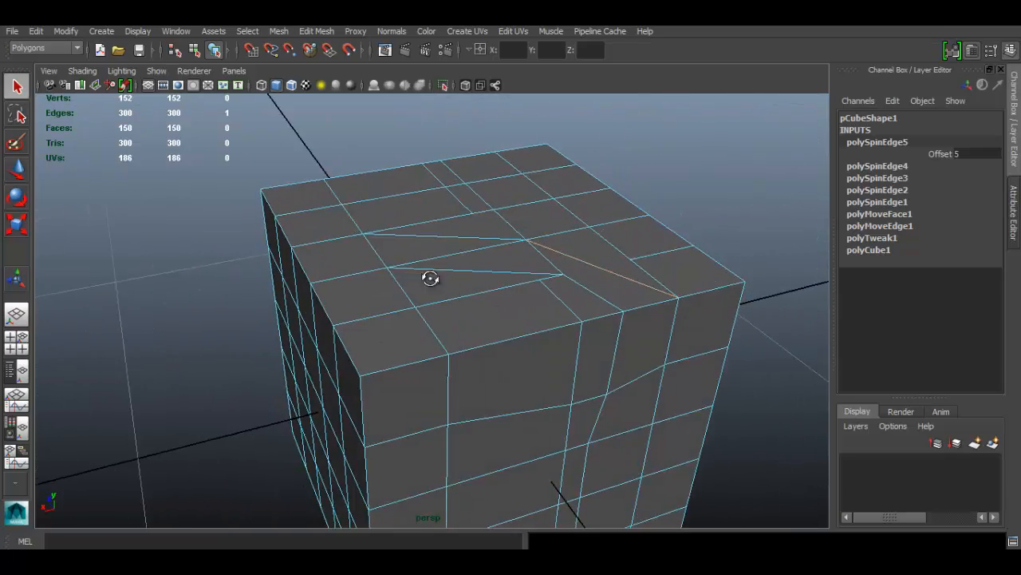
drag(431, 279, 477, 281)
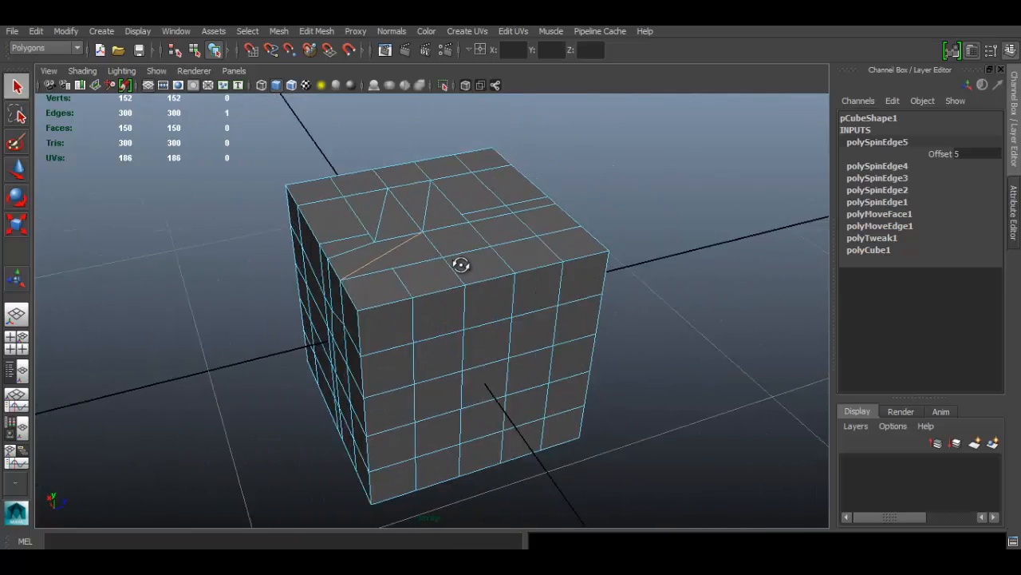
drag(460, 265, 411, 258)
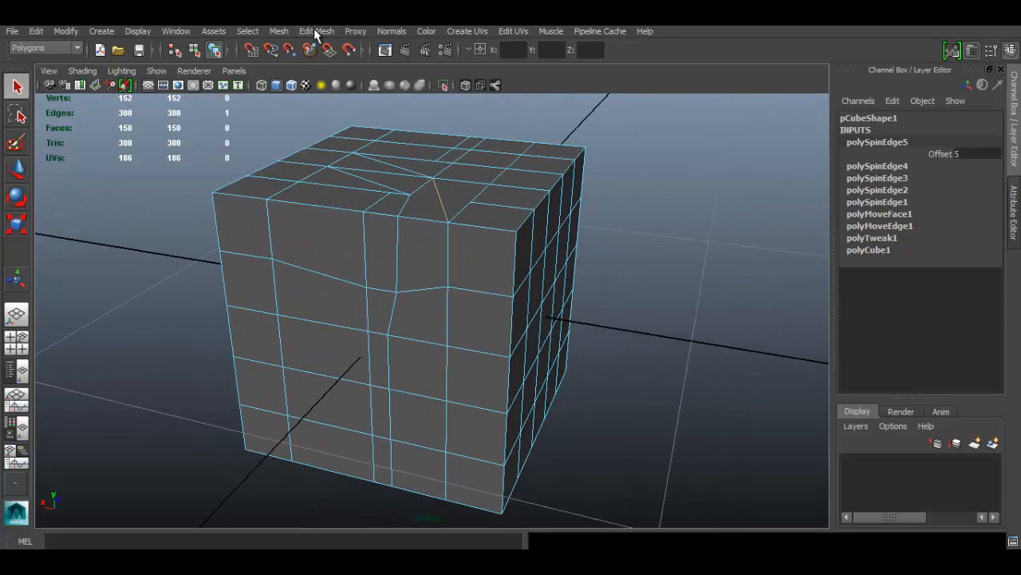
click(316, 31)
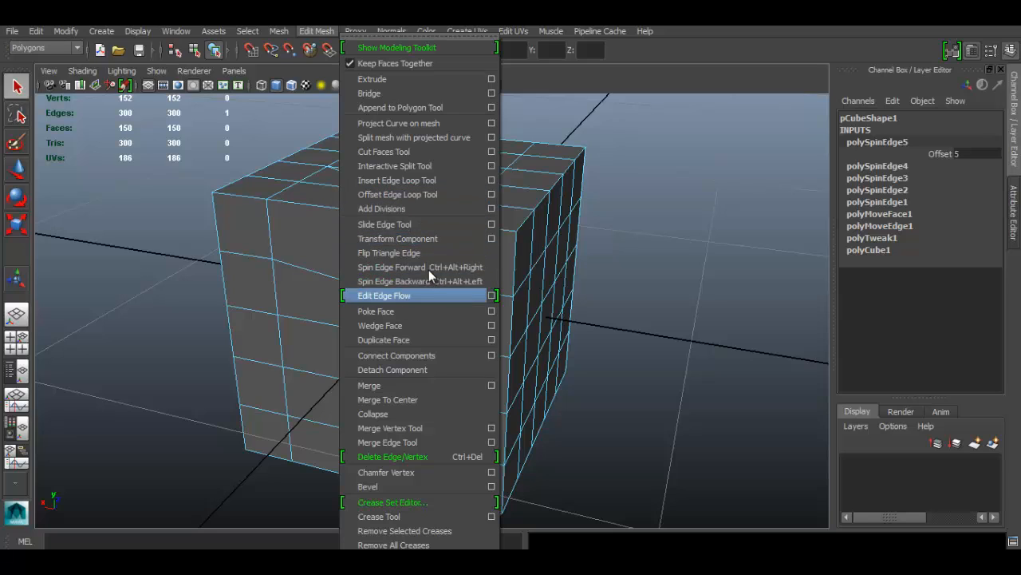
mouse_move(414, 305)
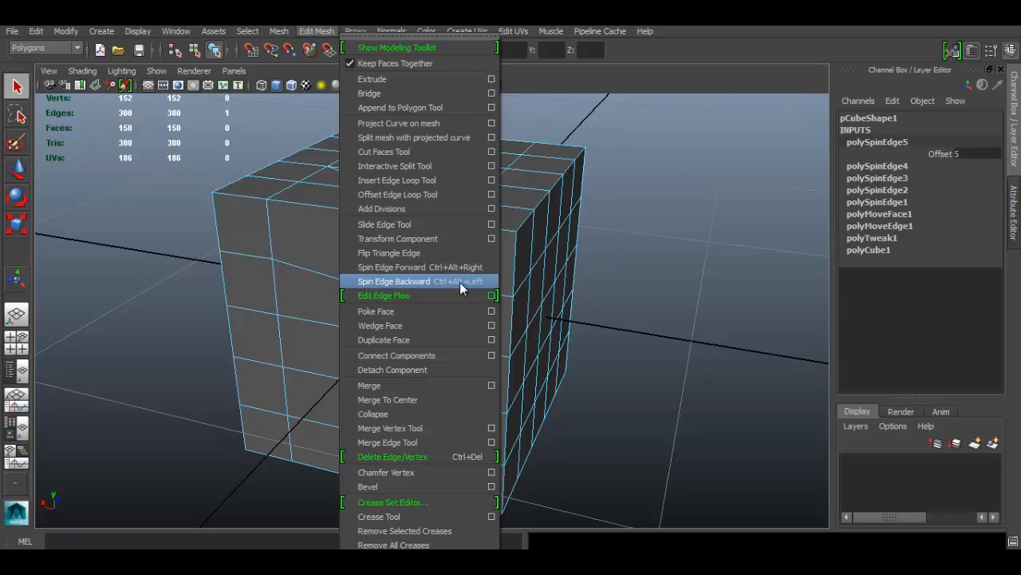
mouse_move(482, 284)
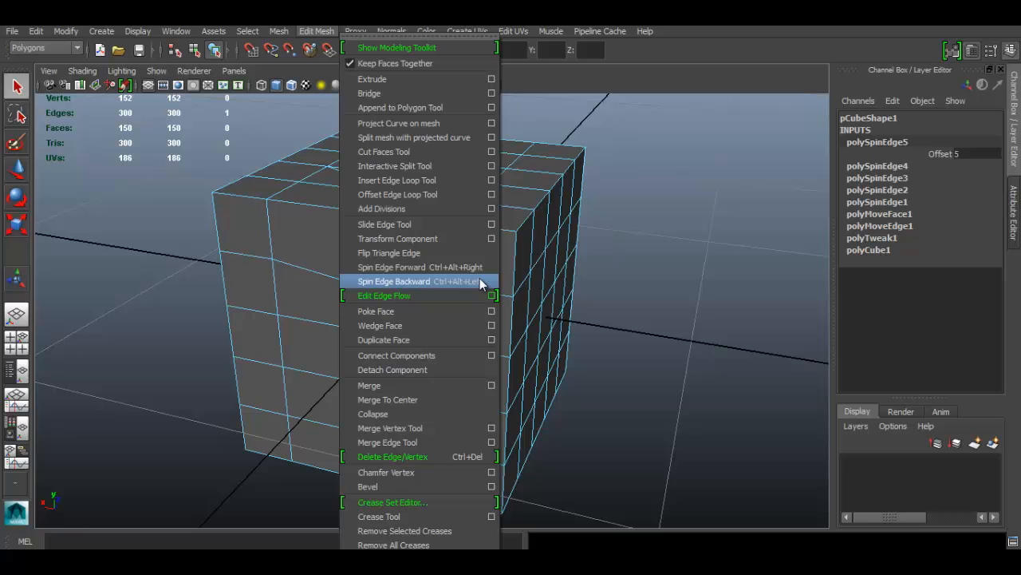
mouse_move(463, 296)
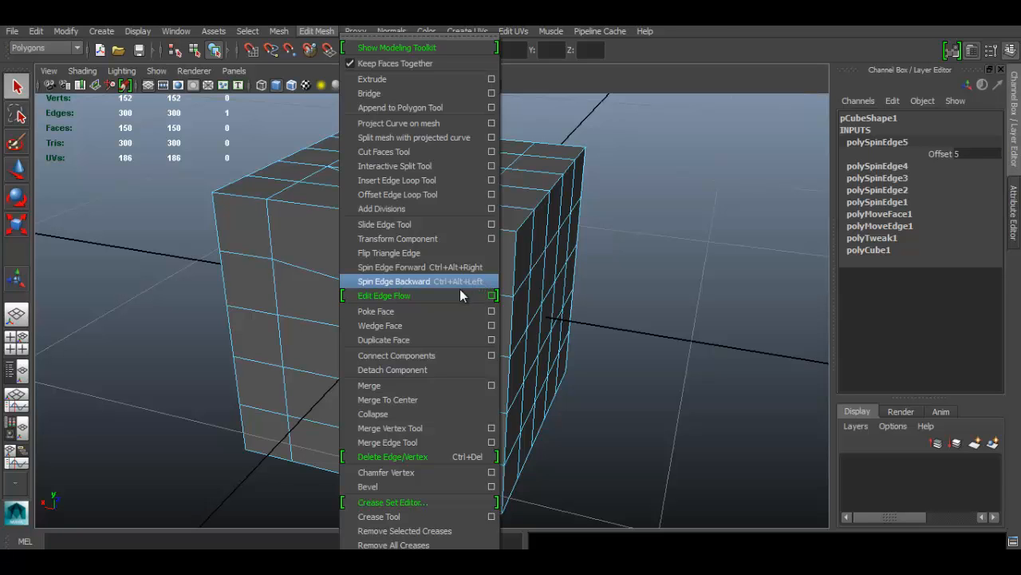
Step: Dismiss the Edit Mesh list and select a horizontal edge loop across the front face
click(394, 281)
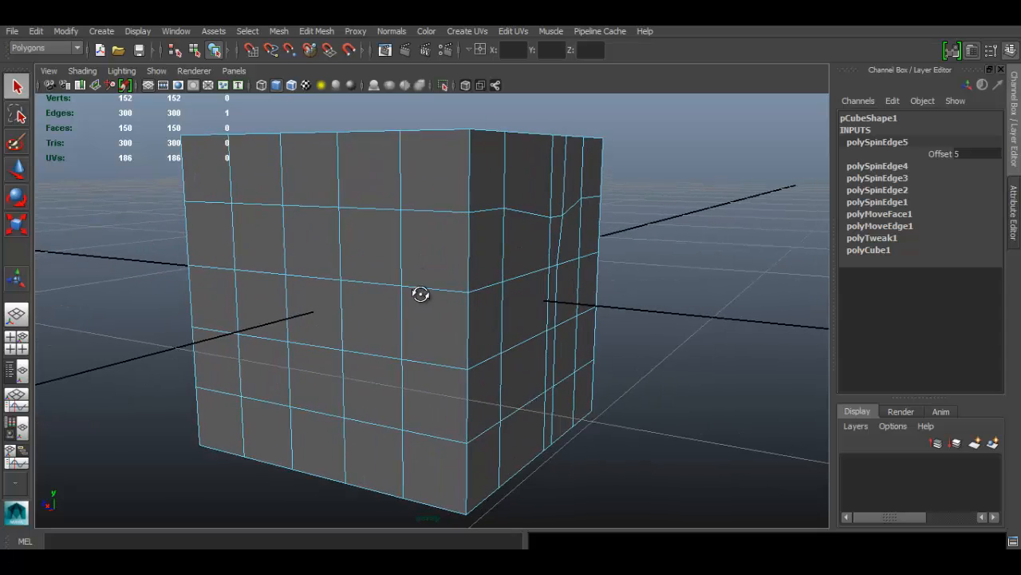
click(316, 32)
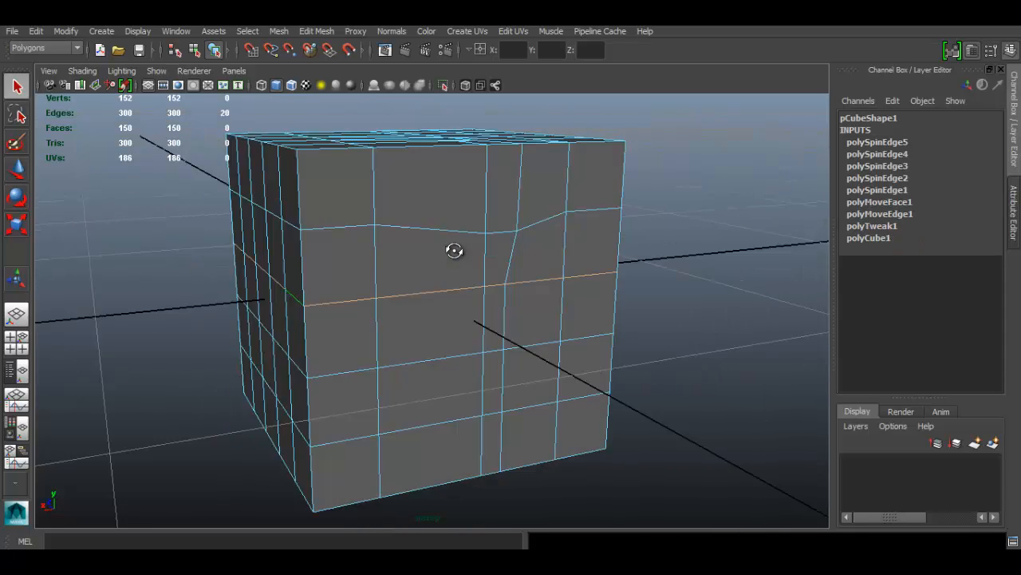
Step: Apply Edit Edge Flow to the selected loop so it curves with the surrounding edges
click(316, 32)
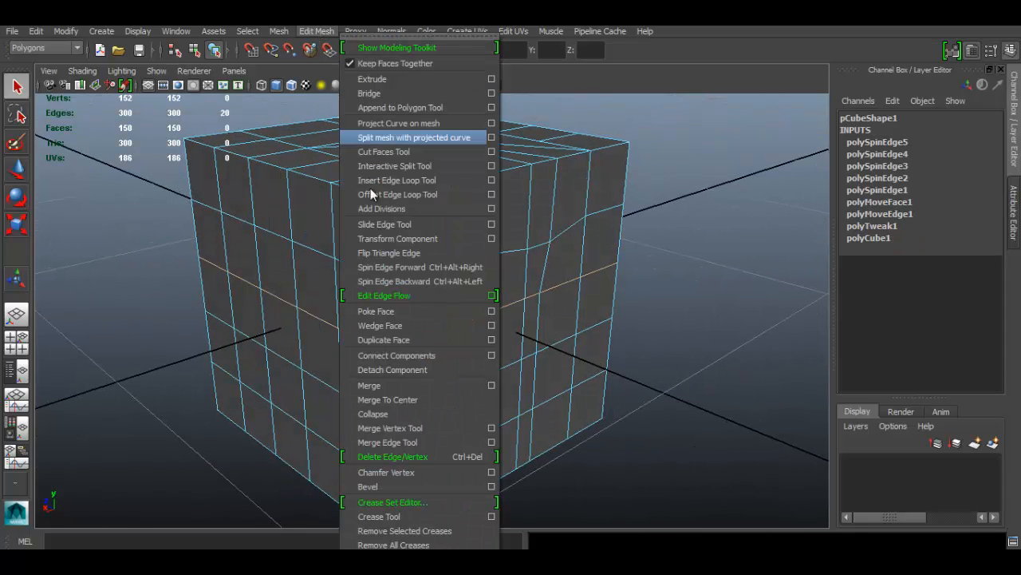
click(383, 295)
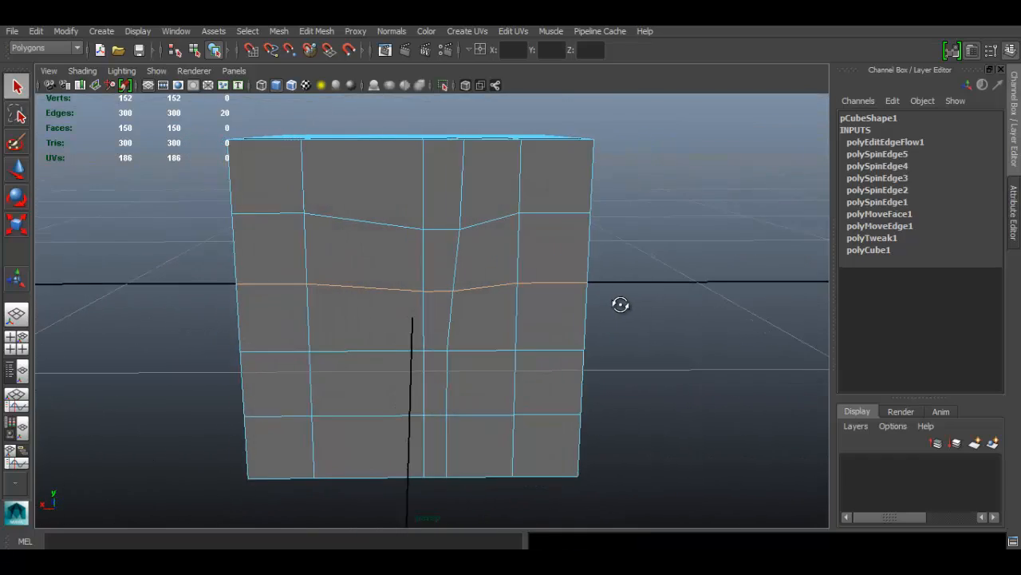
drag(621, 303, 461, 265)
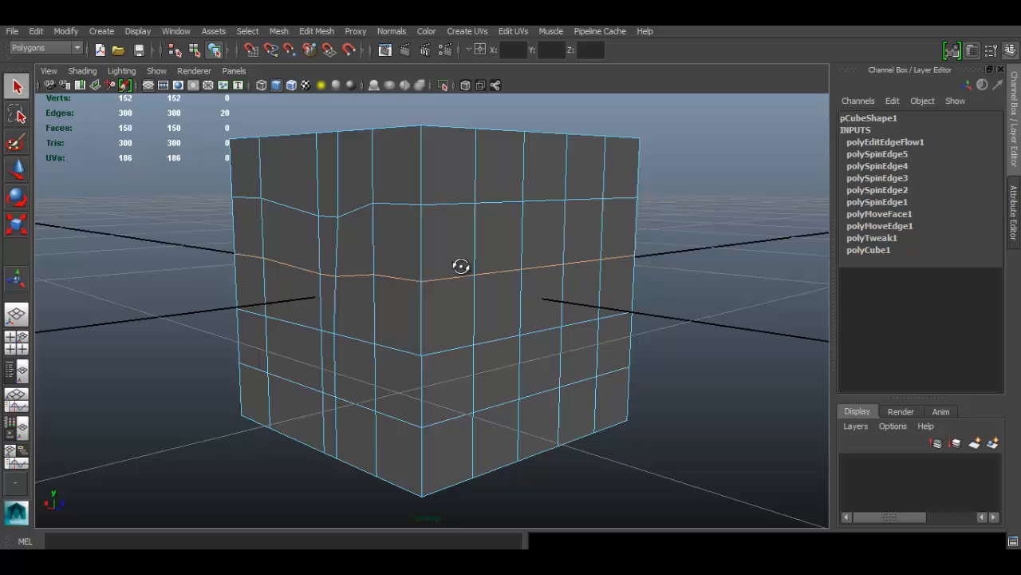
drag(461, 265, 524, 232)
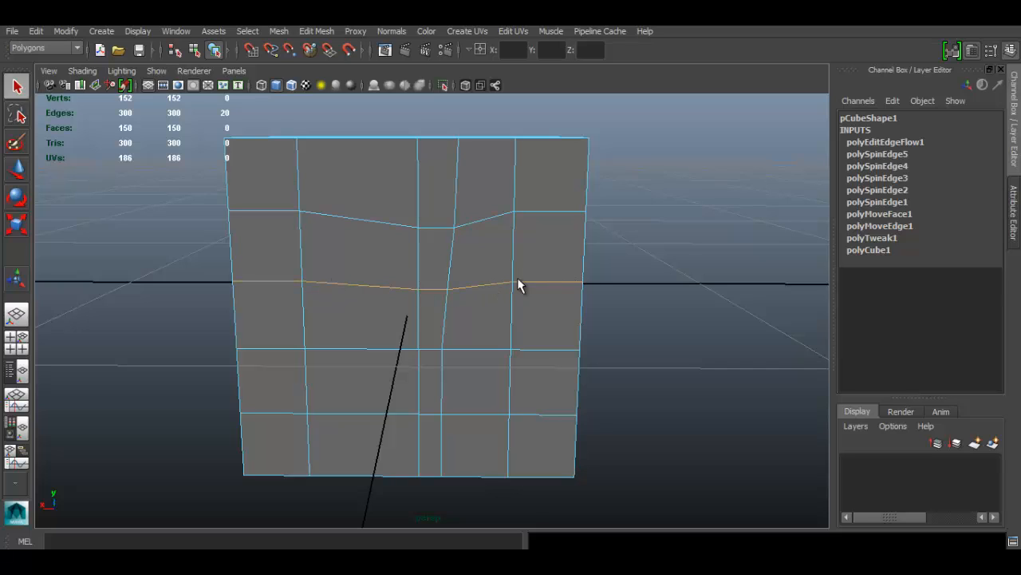
mouse_move(514, 281)
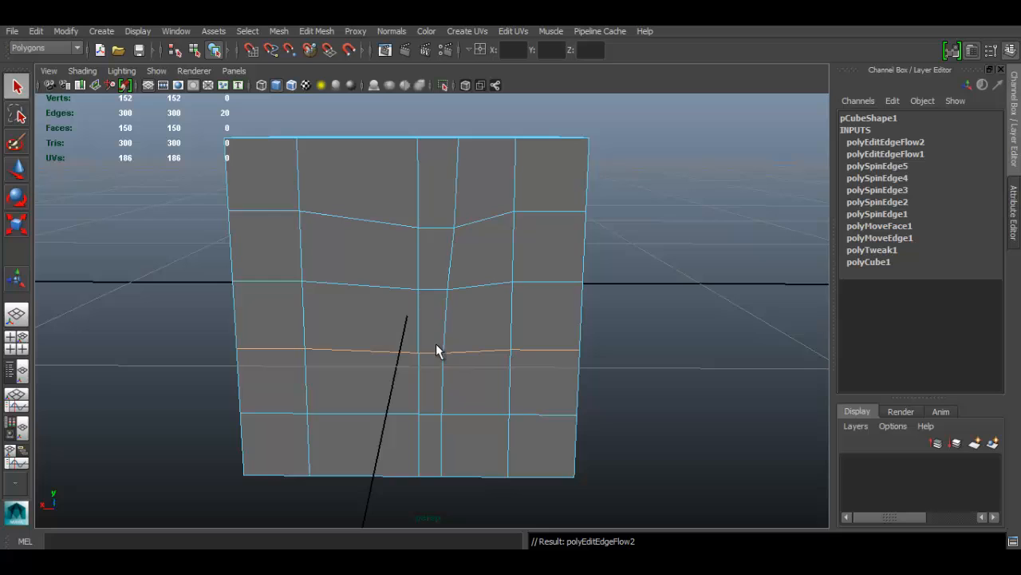
Step: Apply Edit Edge Flow to the lower horizontal loops and inspect the smoothed curves
drag(437, 349, 367, 327)
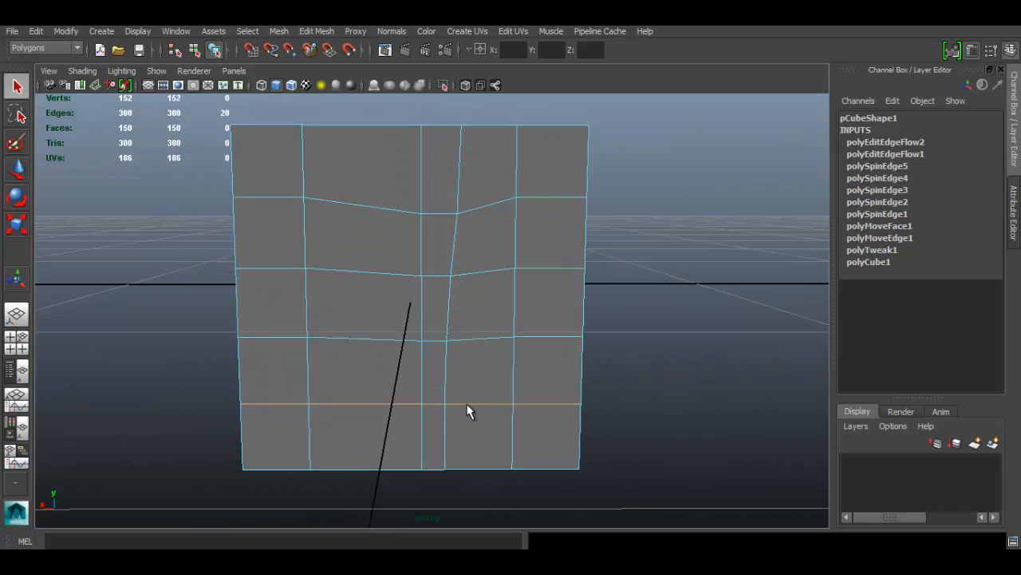
drag(466, 412, 562, 377)
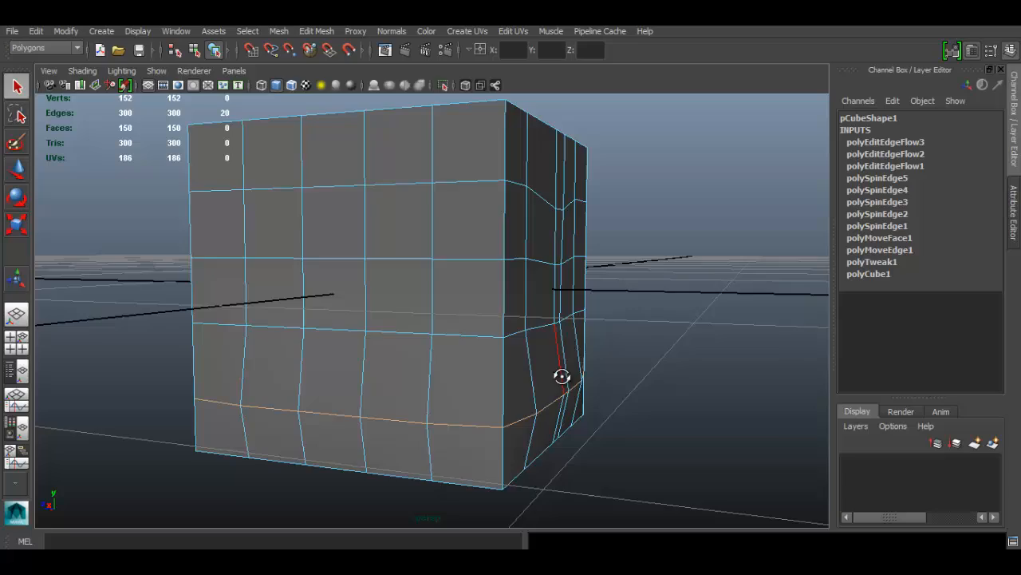
Step: Inspect the cube from several sides, then select it as a whole object
drag(562, 376, 339, 376)
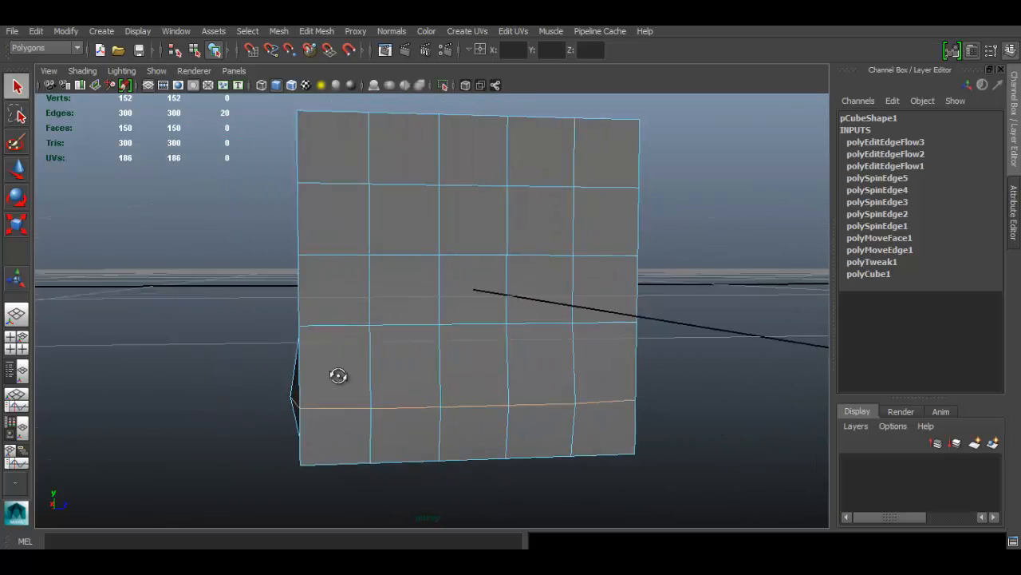
drag(338, 375, 475, 330)
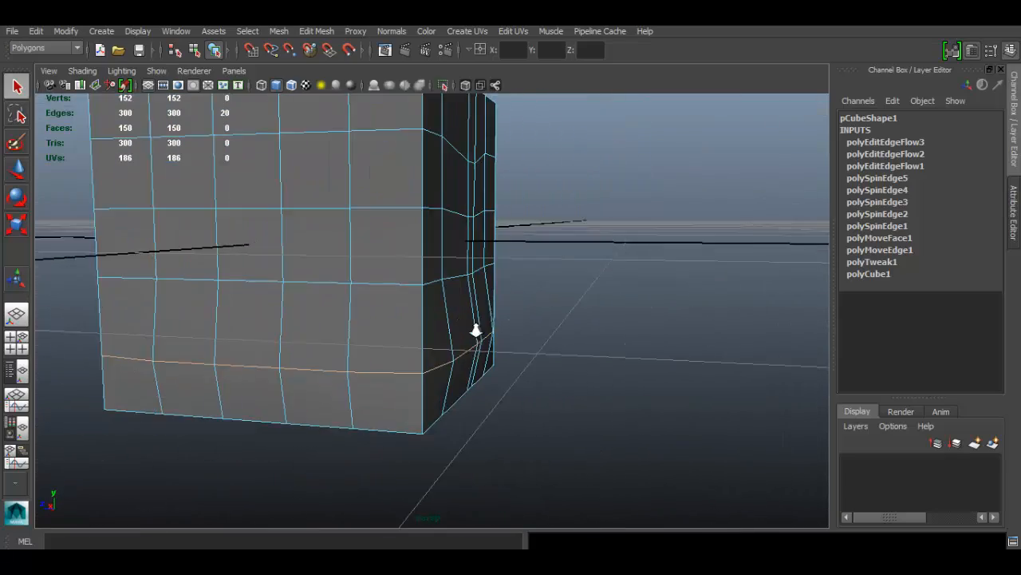
drag(475, 330, 521, 329)
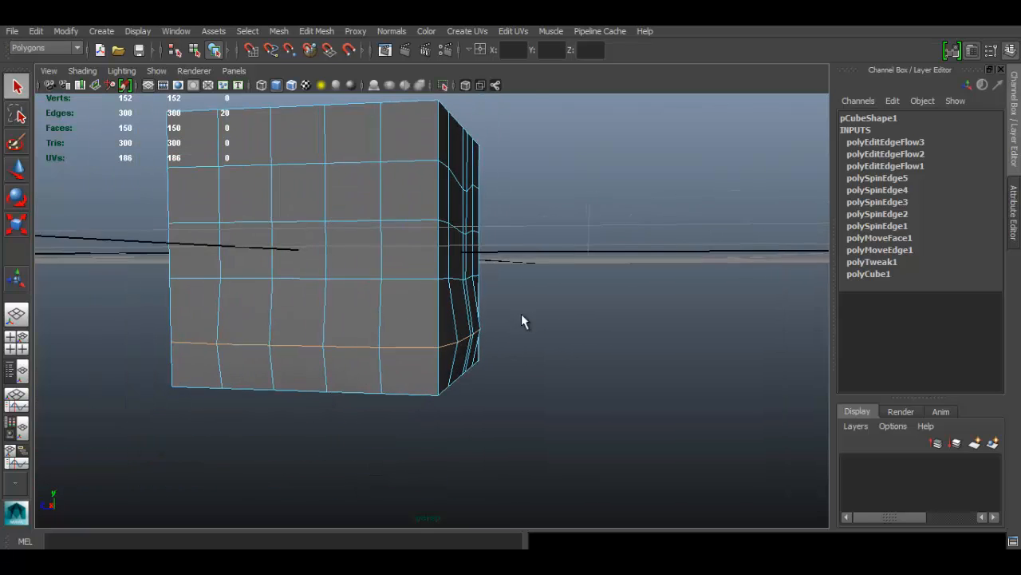
drag(524, 319, 386, 296)
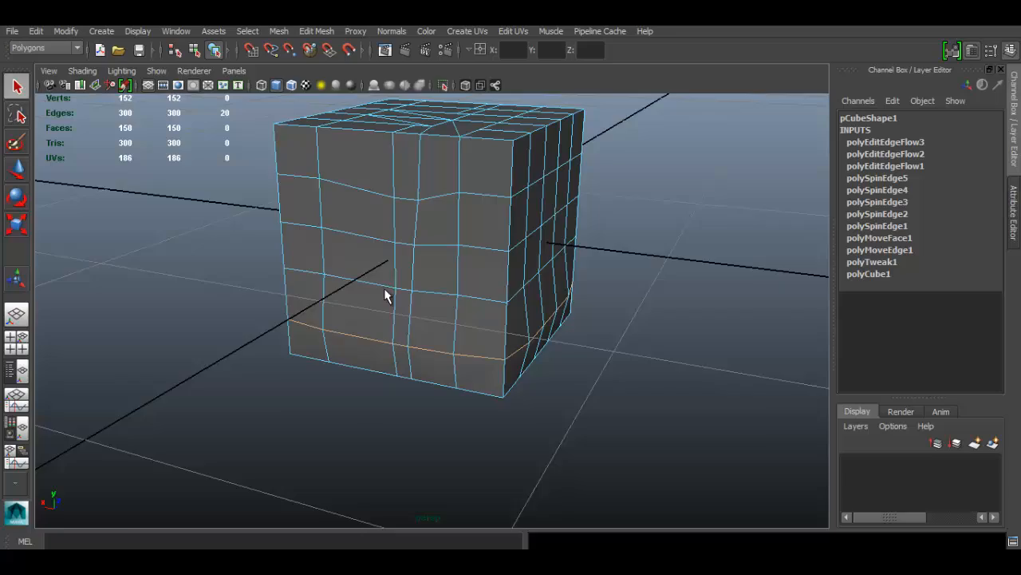
drag(386, 296, 495, 326)
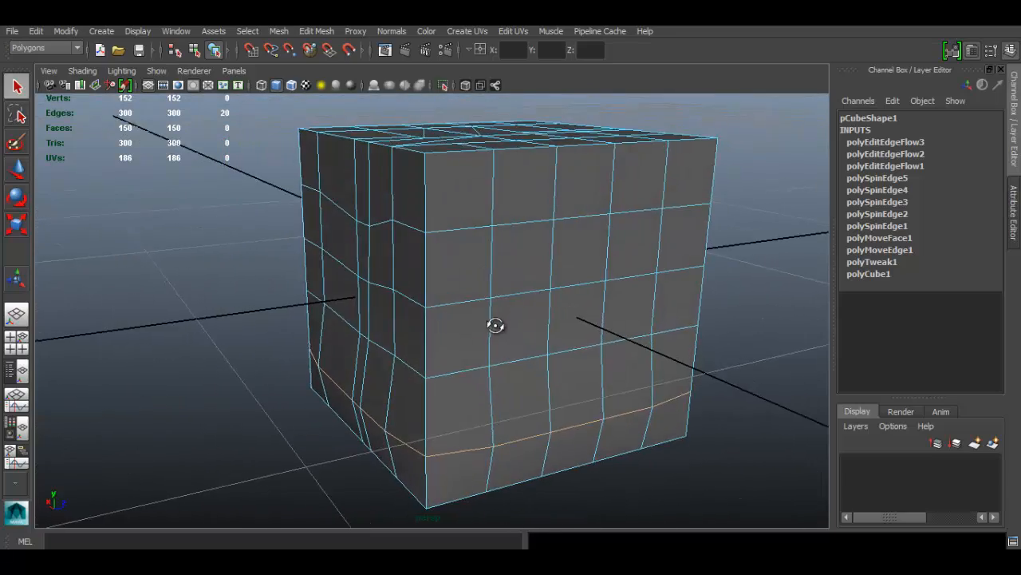
drag(495, 326, 348, 279)
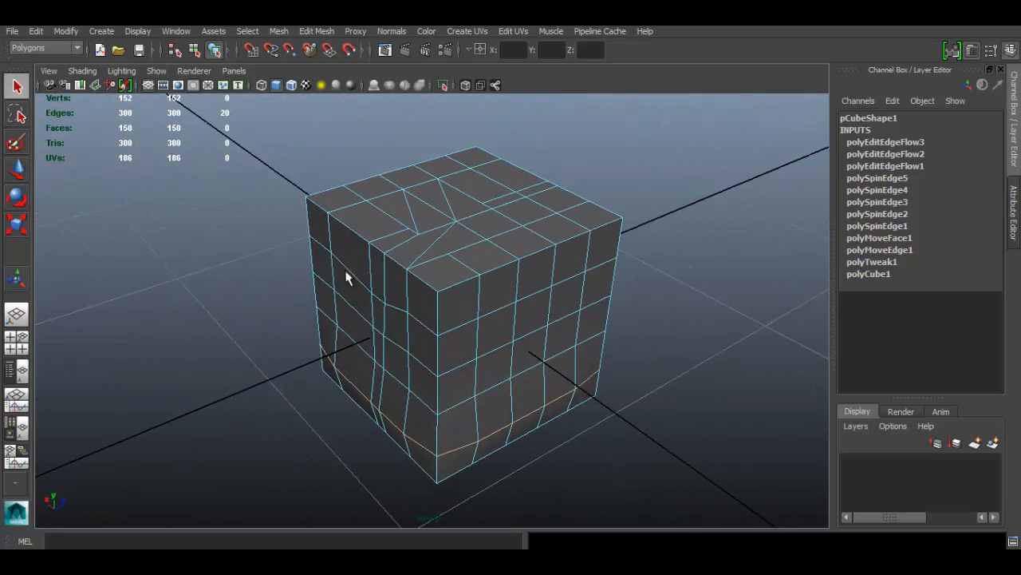
click(491, 368)
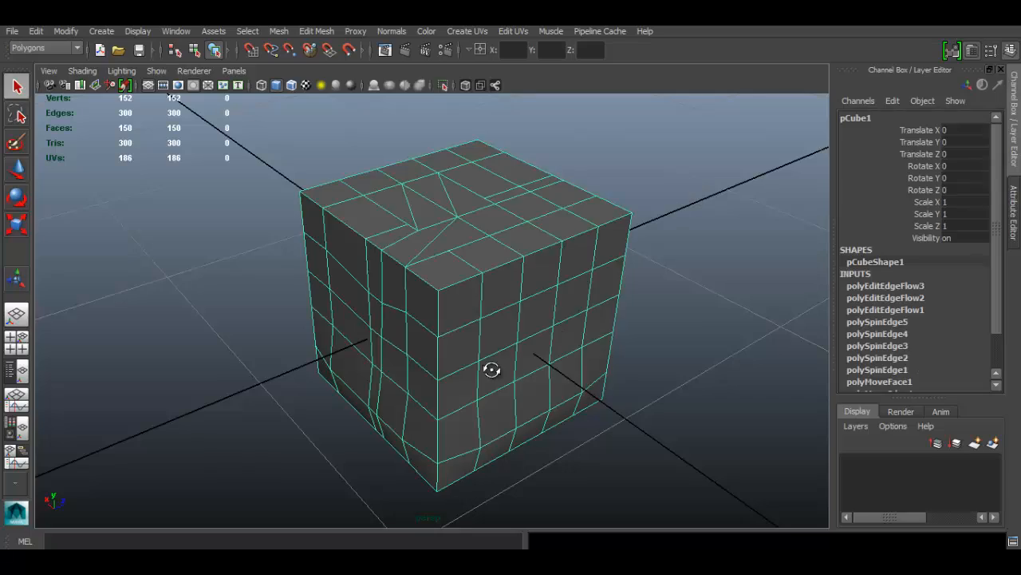
Step: Bring up the Edit Mesh menu over the selected cube, heading for Slide Edge
drag(491, 370, 530, 358)
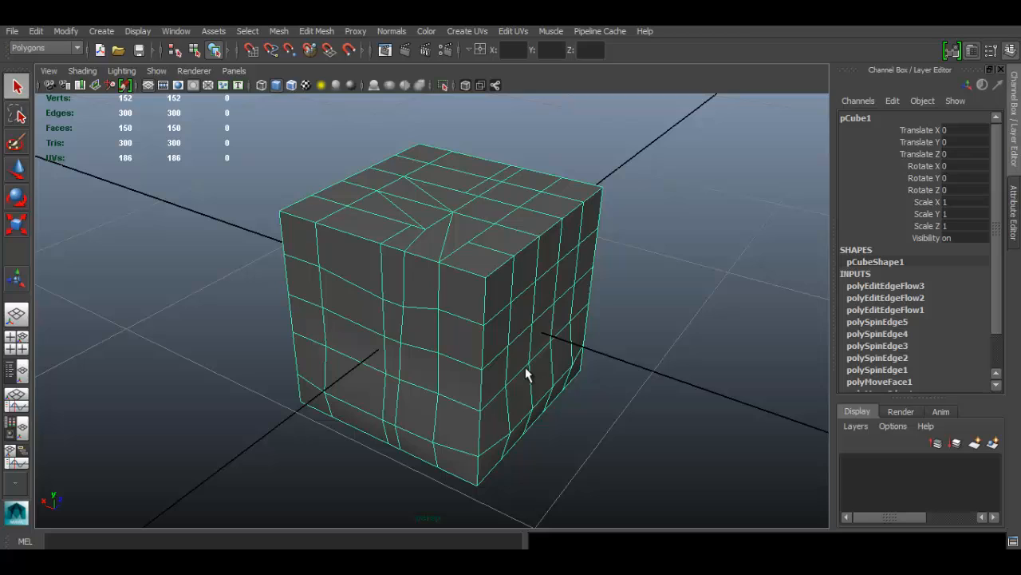
mouse_move(320, 47)
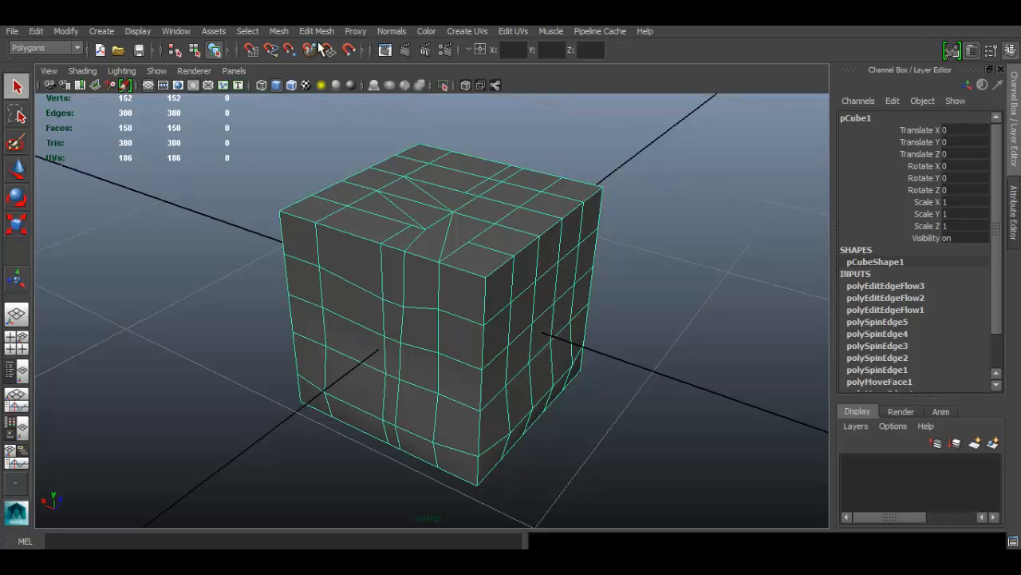
click(316, 31)
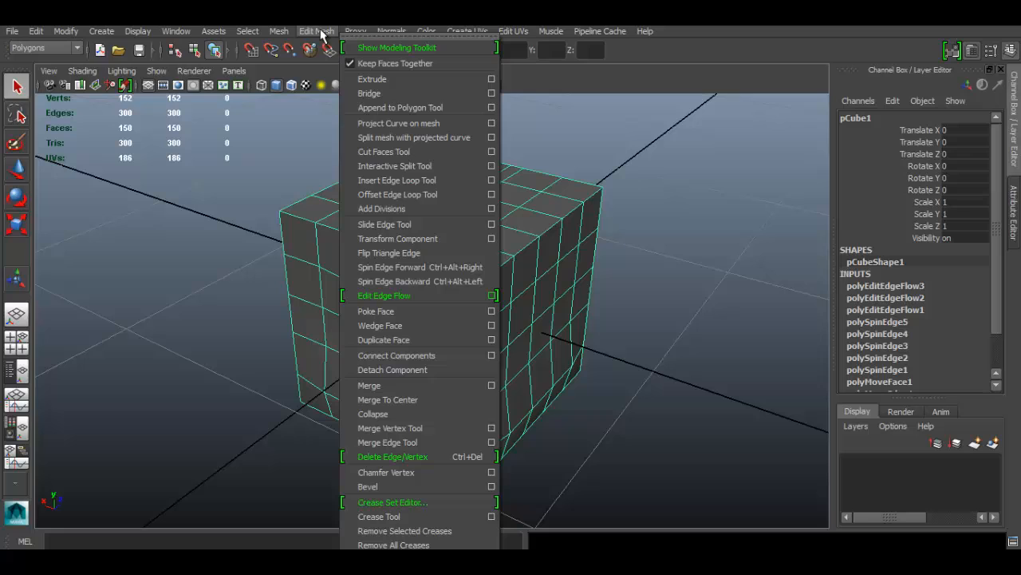
mouse_move(367, 40)
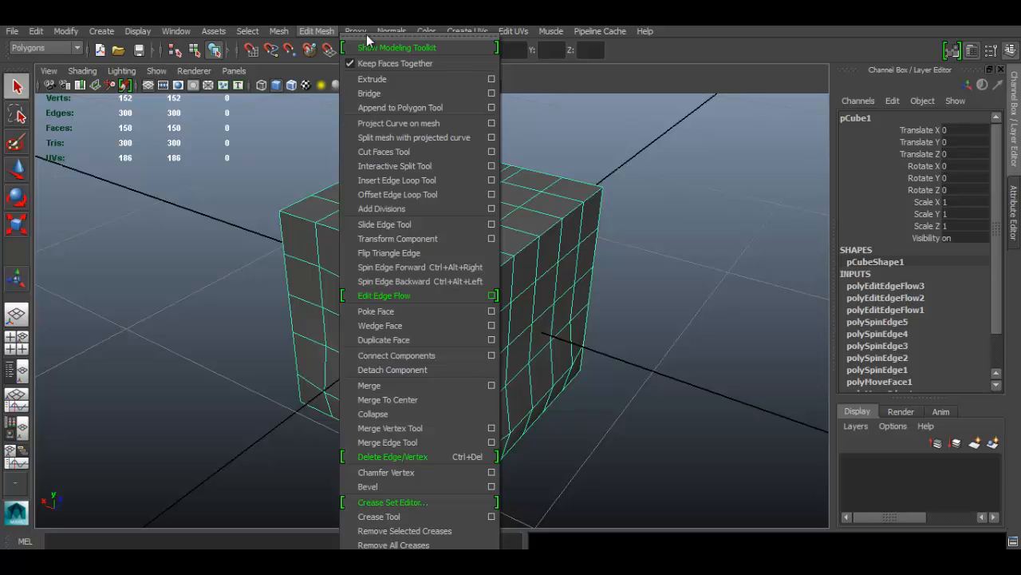
mouse_move(383, 295)
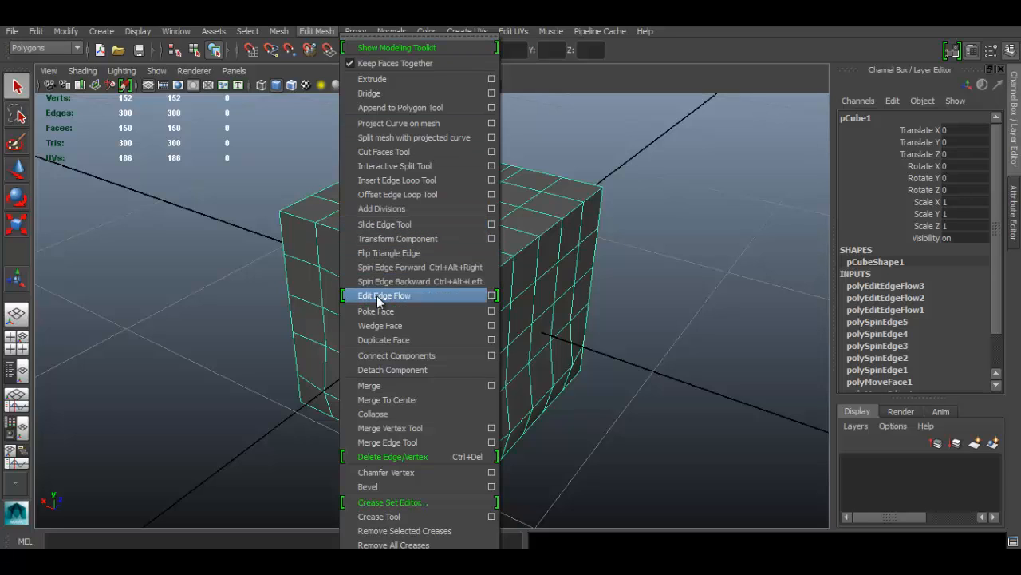
mouse_move(383, 223)
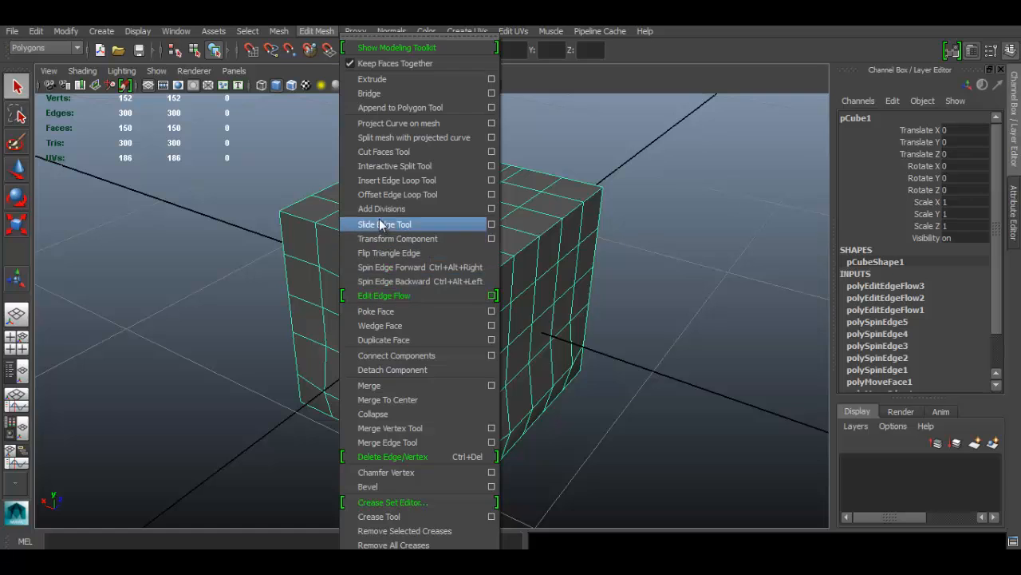